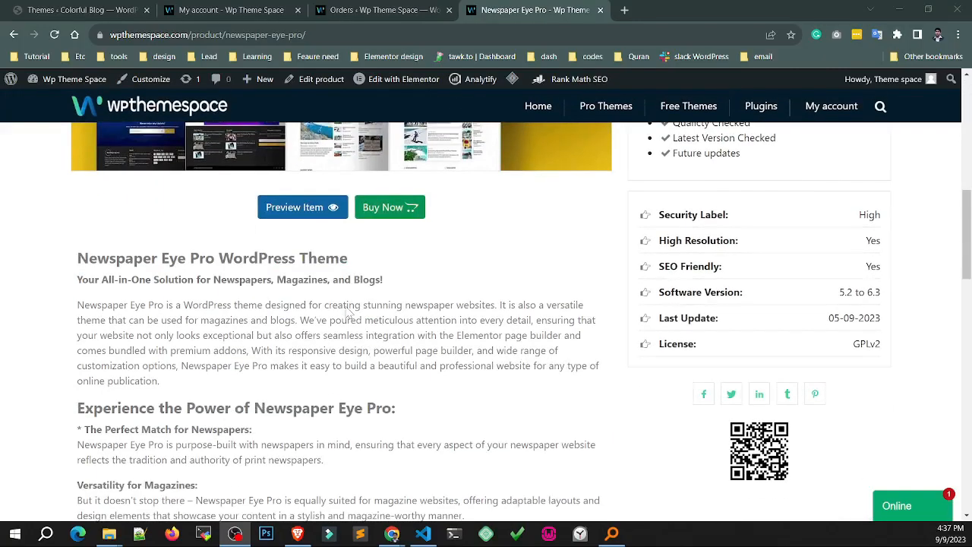
- Buy Newspaper Eye Pro 'For Unlimited Sites', place the order and complete the $159 Paddle payment
scroll(down, 3)
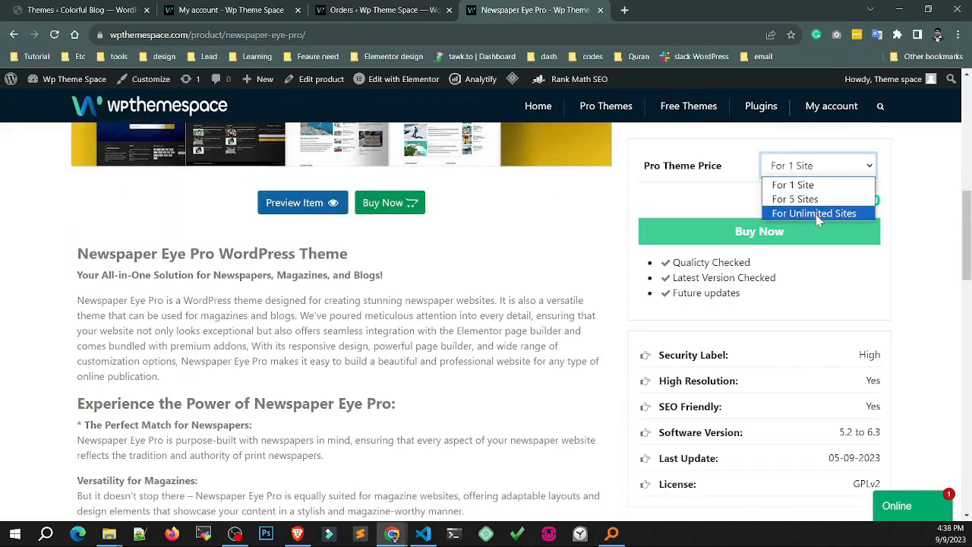
click(815, 213)
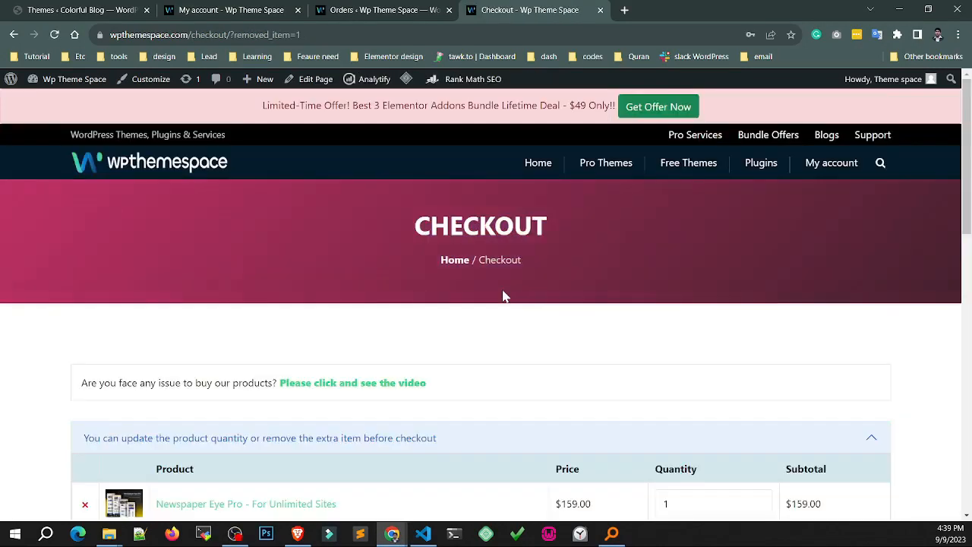
scroll(down, 3)
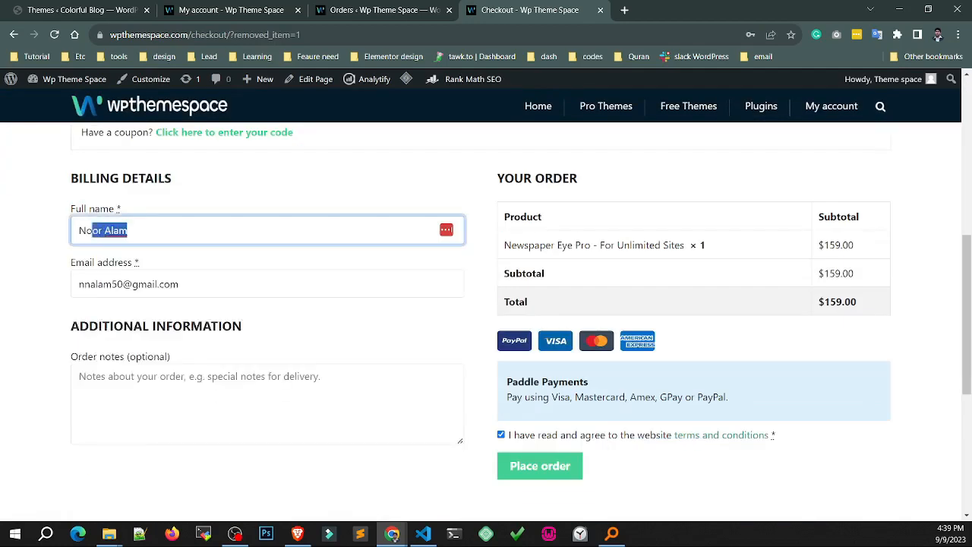
scroll(down, 3)
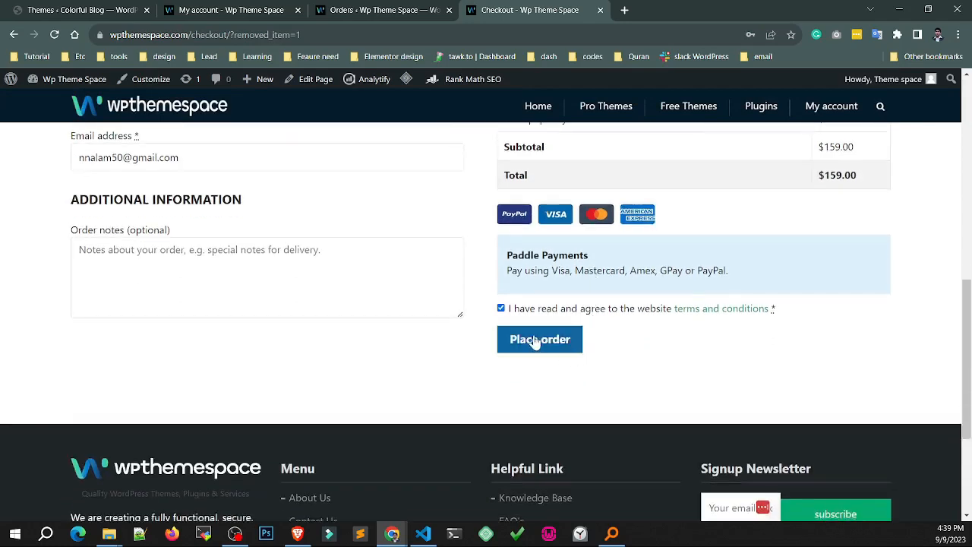
click(540, 339)
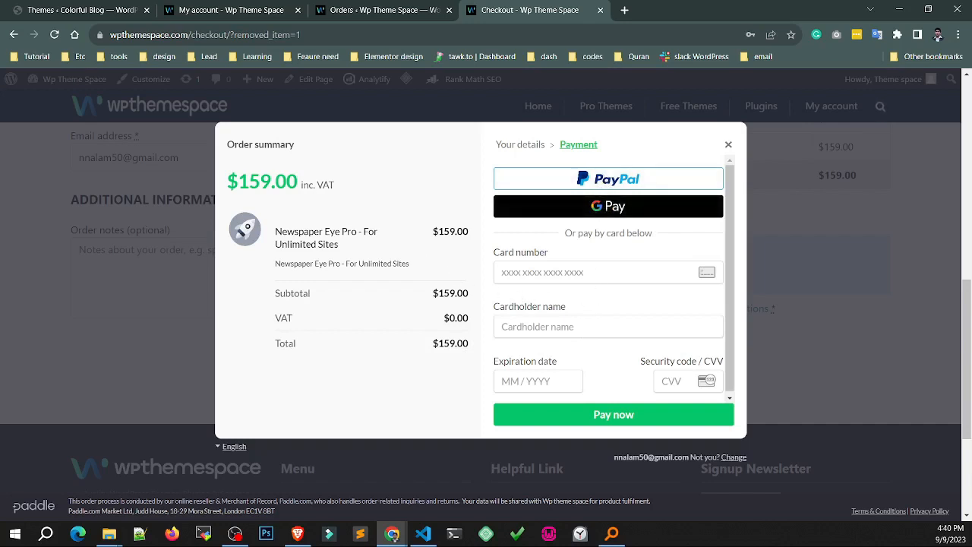
click(600, 272)
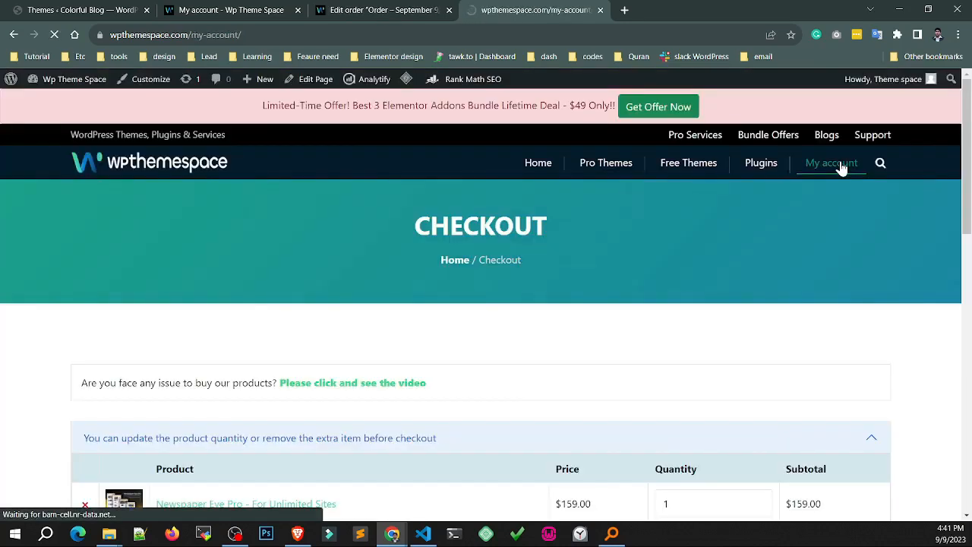
click(831, 163)
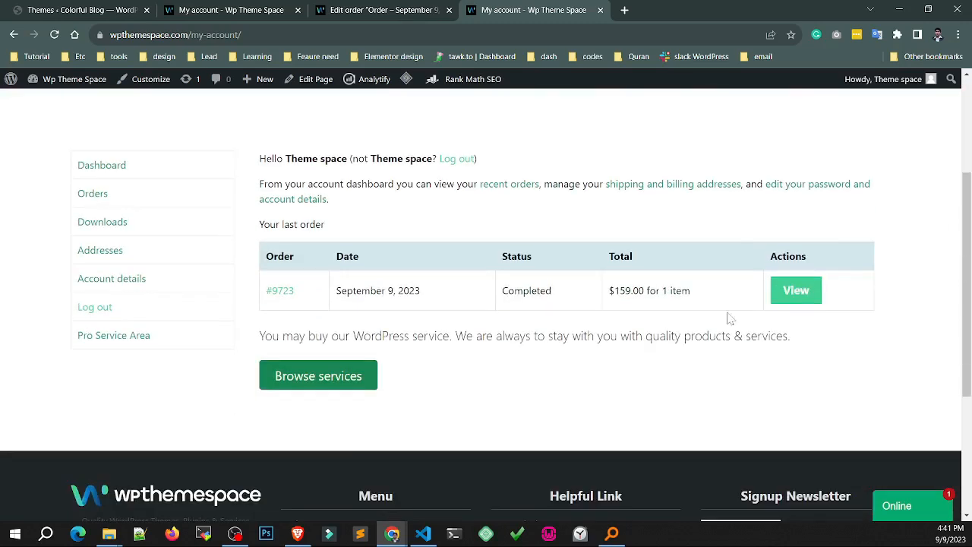
click(796, 290)
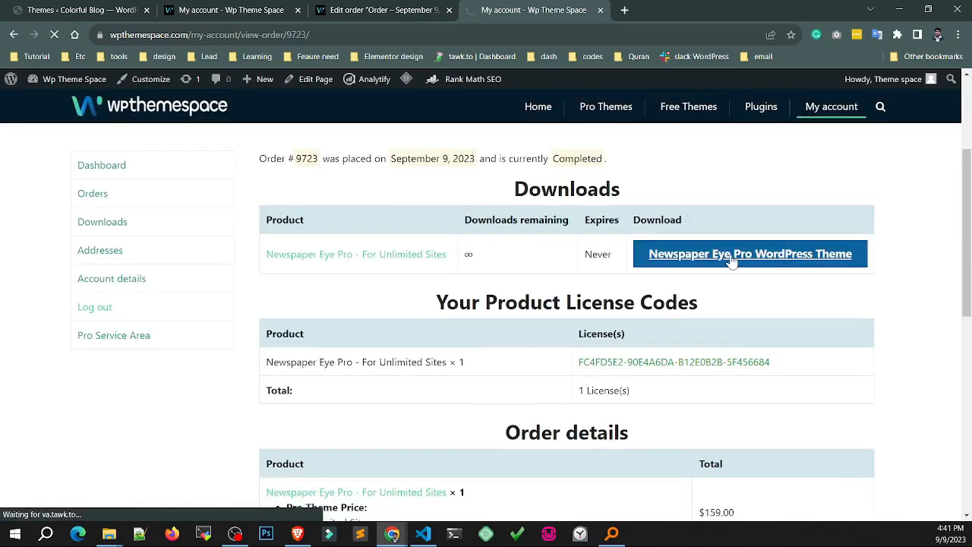
click(751, 254)
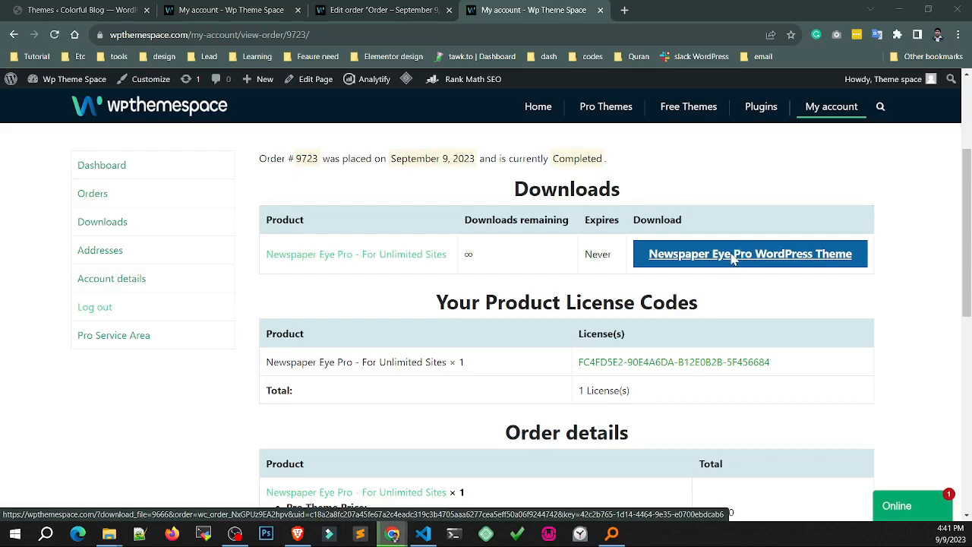
click(747, 254)
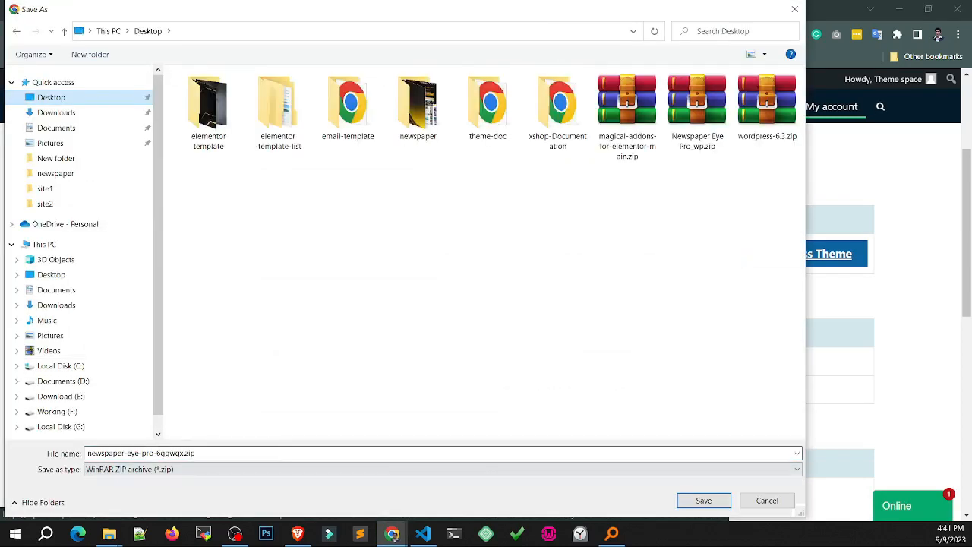
click(703, 500)
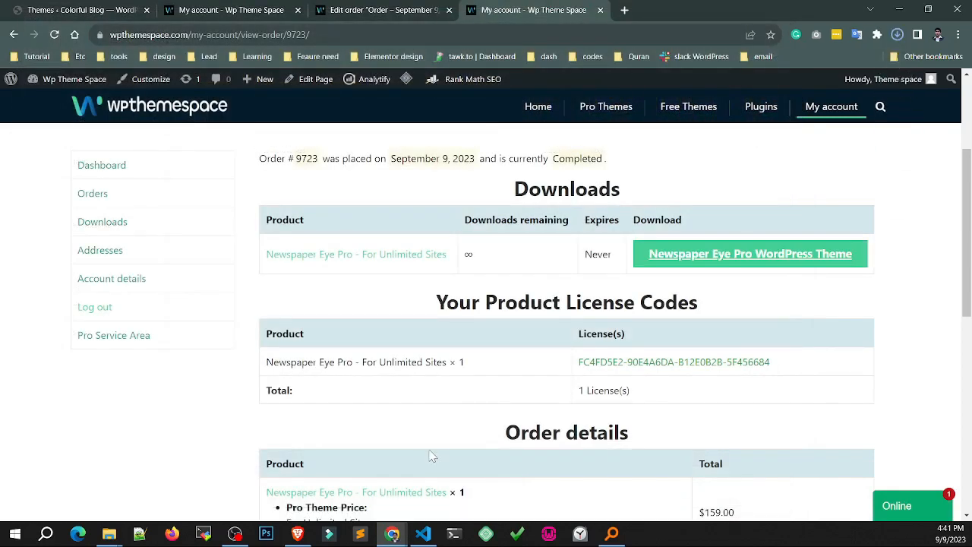
click(751, 252)
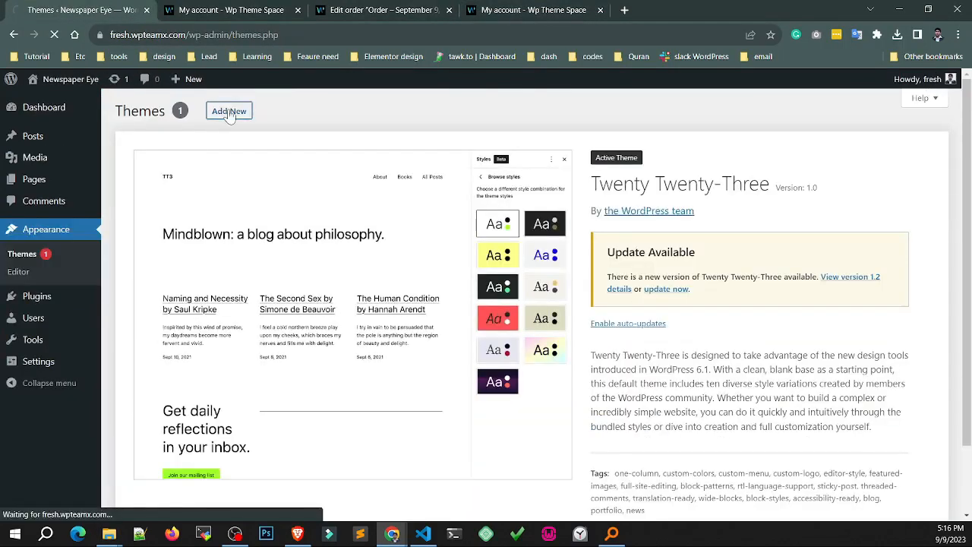
- Upload newspaper-eye-pro.zip via Add New > Upload Theme, install it and activate it
click(228, 111)
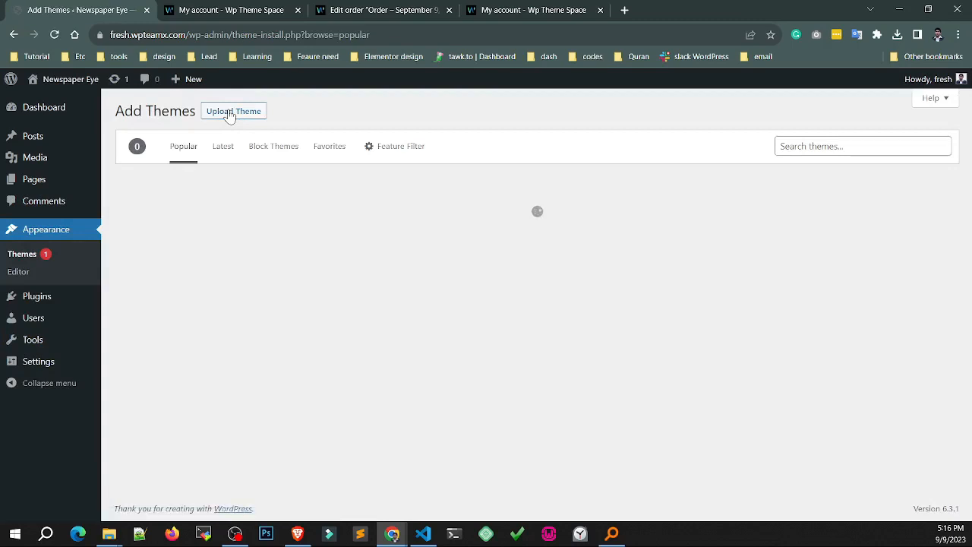
click(234, 109)
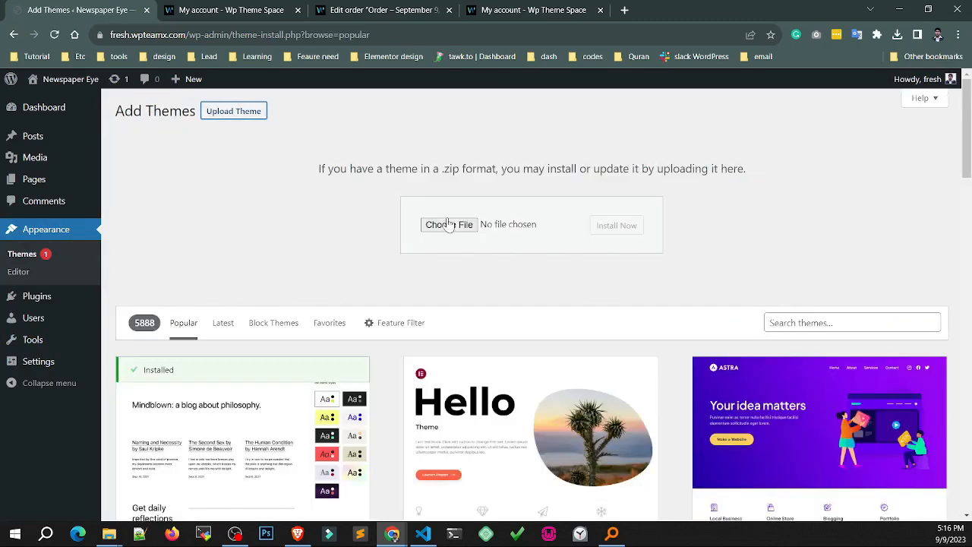
click(450, 224)
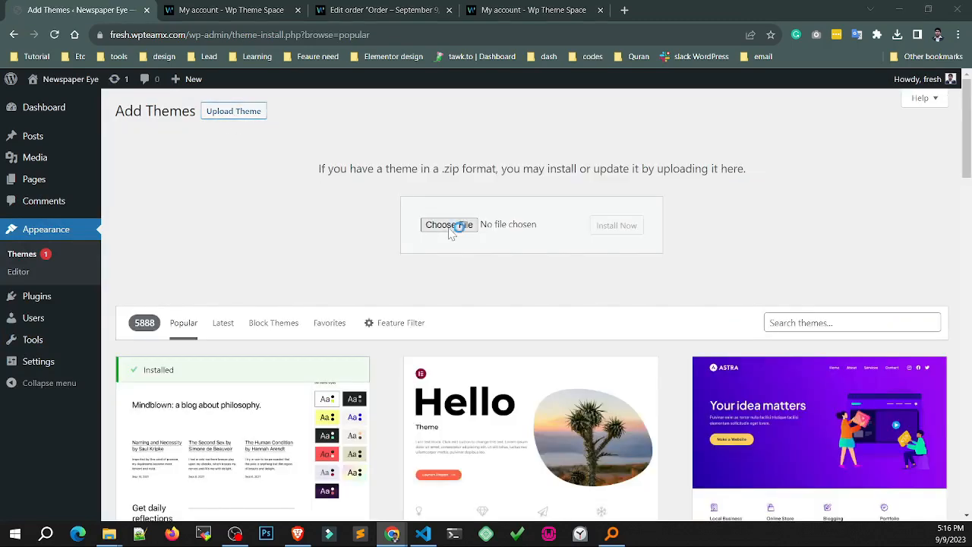
click(448, 225)
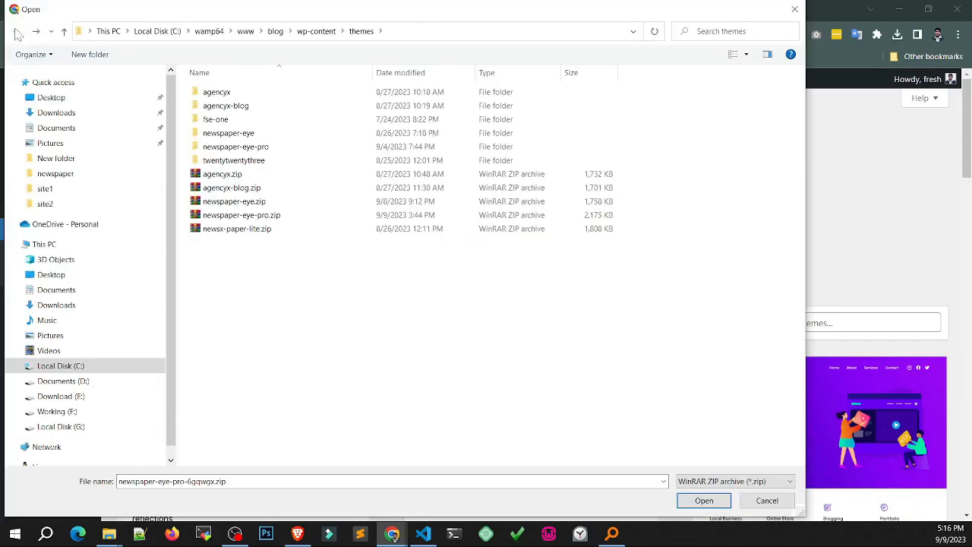
click(242, 215)
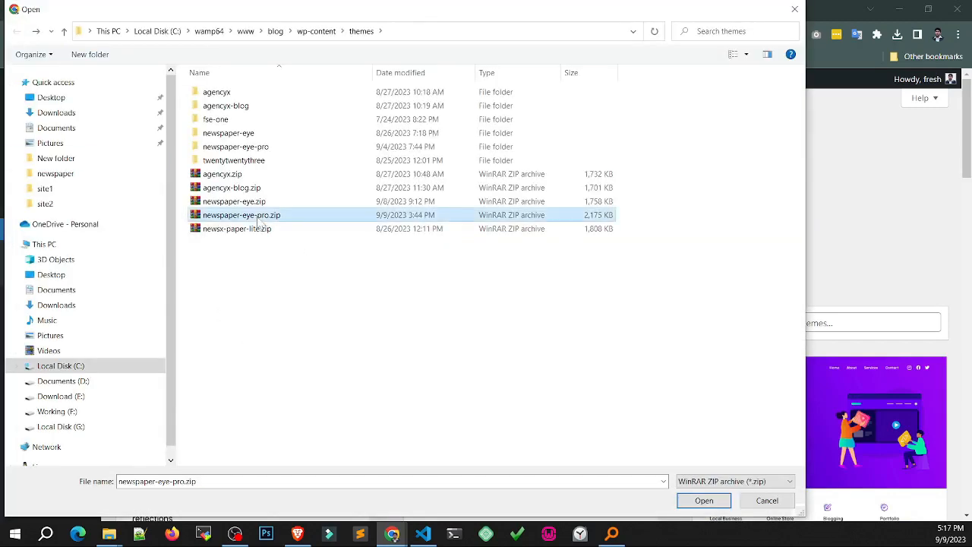
click(702, 500)
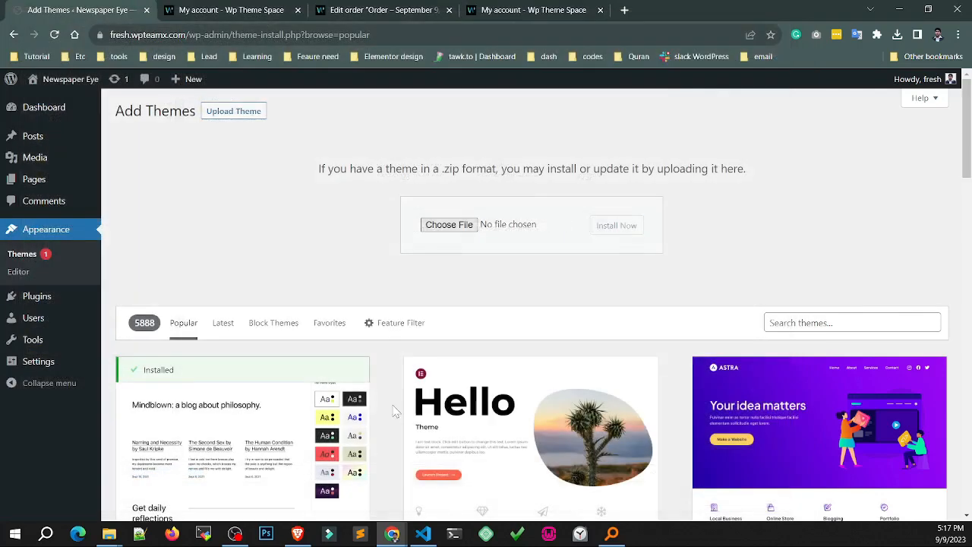
click(448, 224)
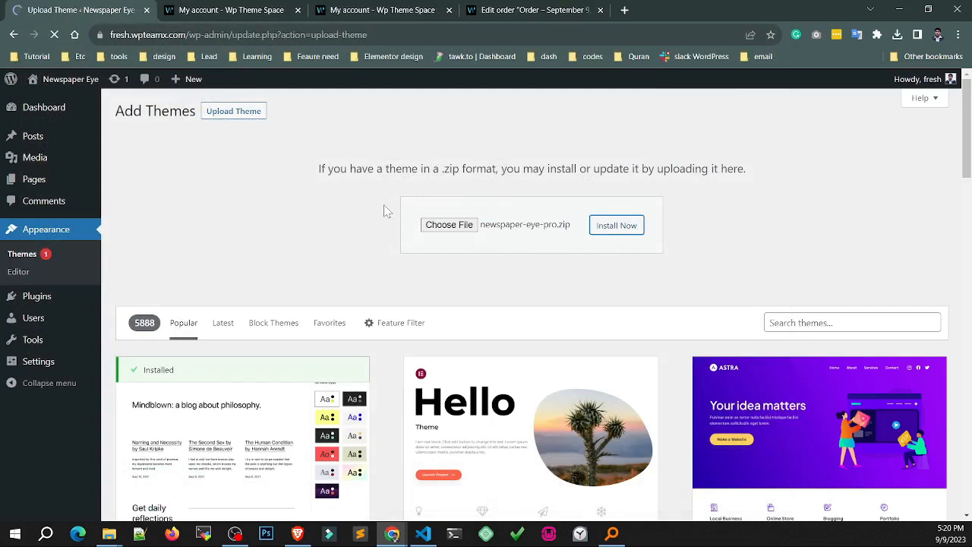
click(617, 225)
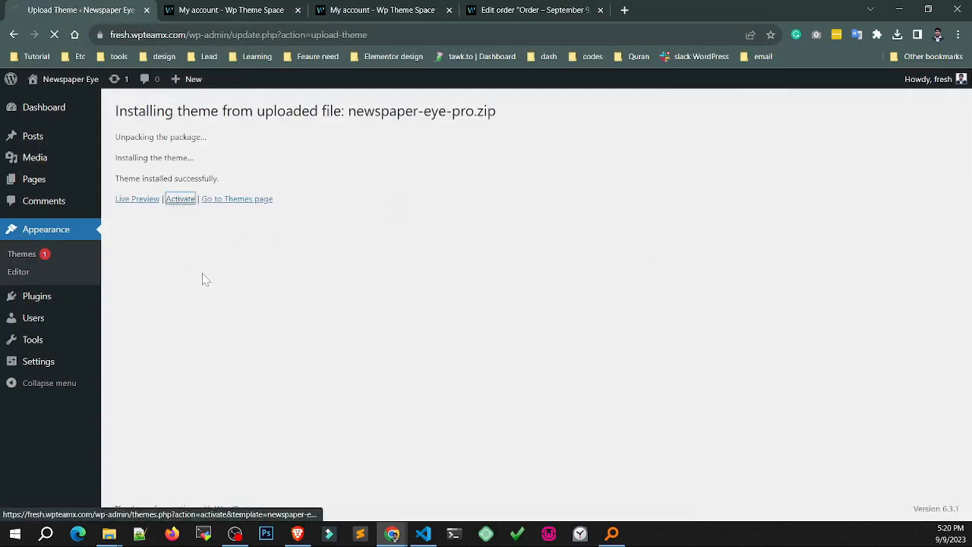
click(180, 197)
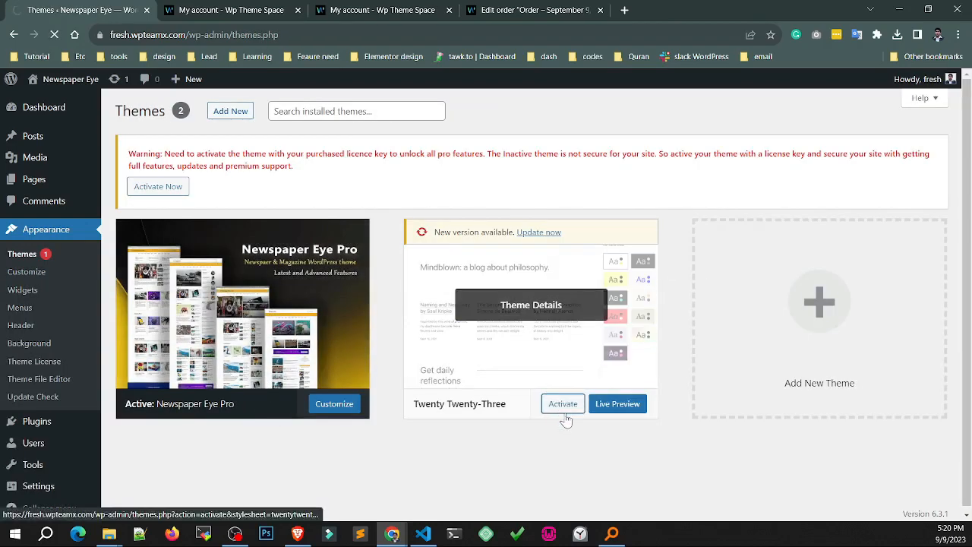
click(562, 404)
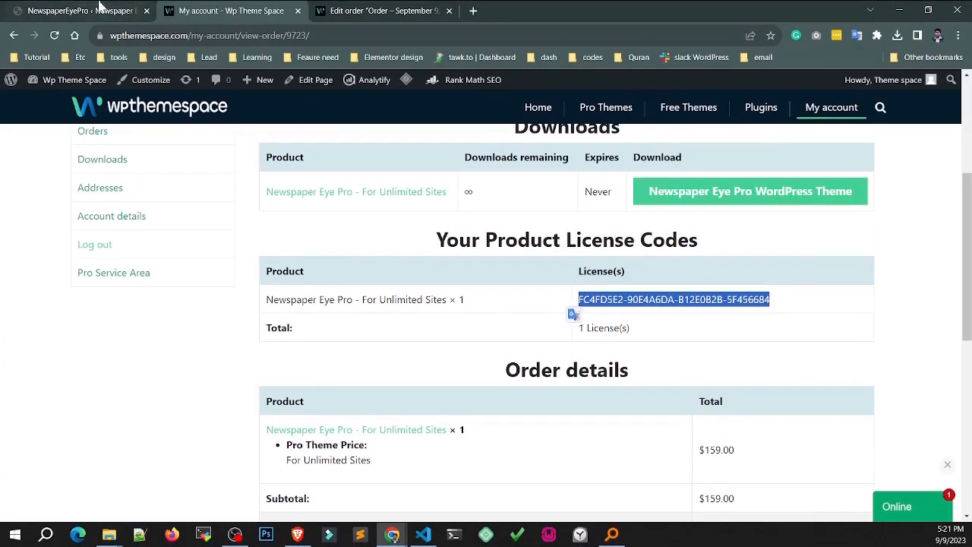
click(79, 9)
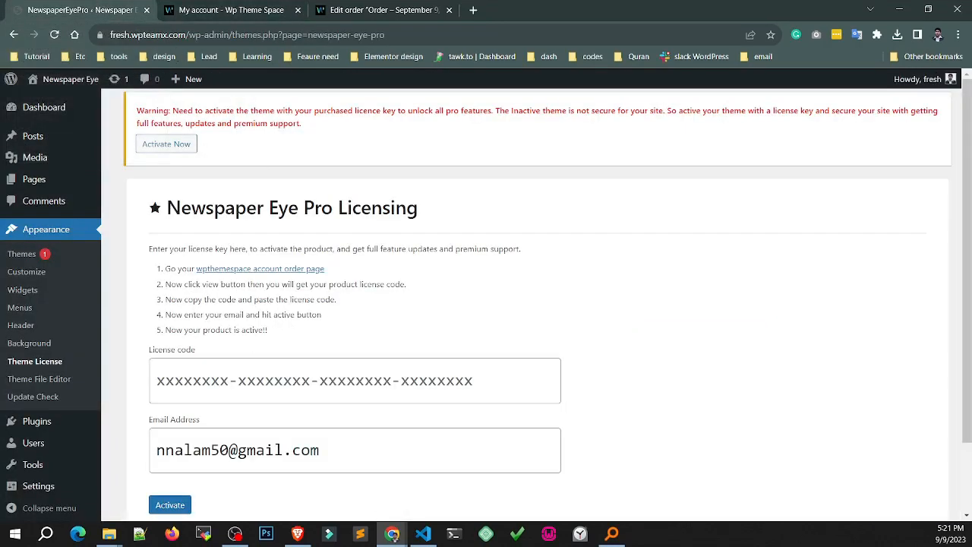
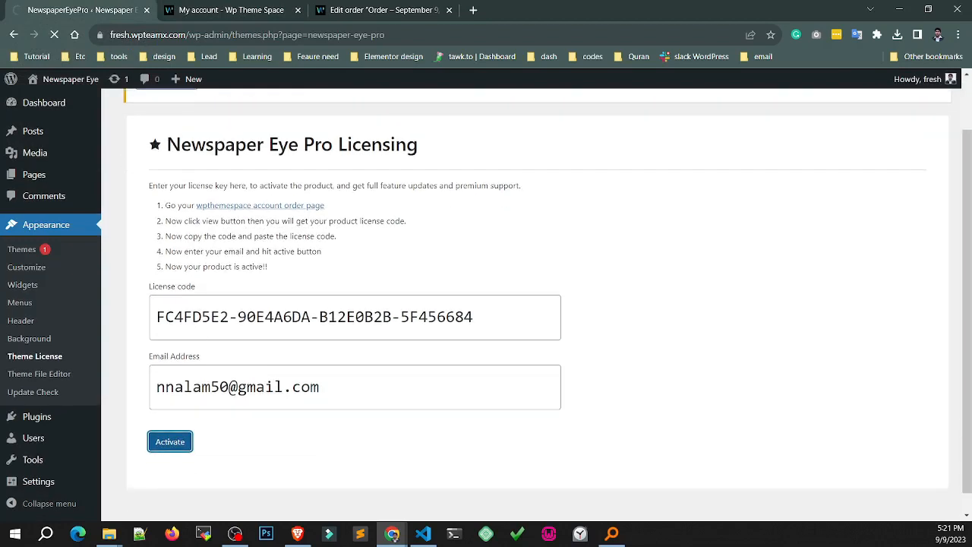
click(170, 441)
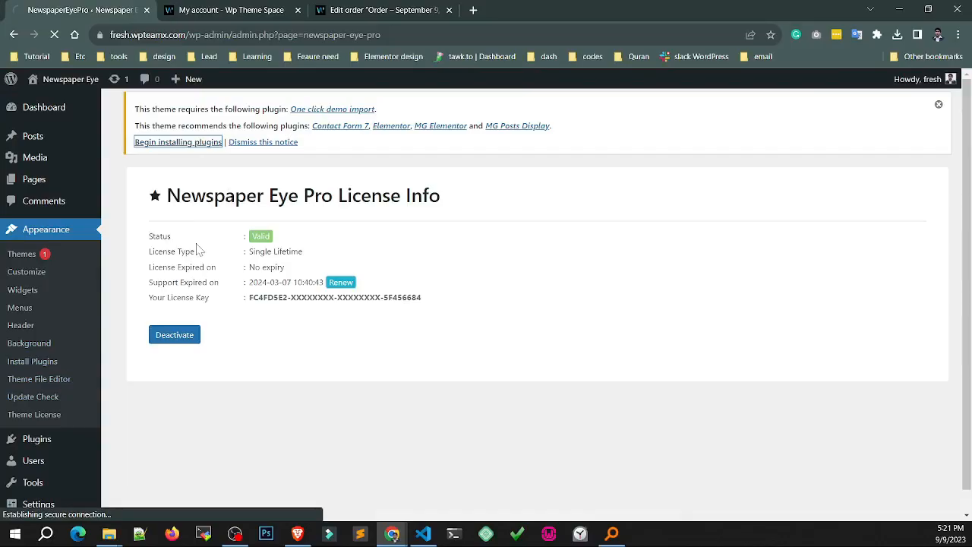
- Install all the theme's required plugins from the Required Plugins Installer
click(177, 143)
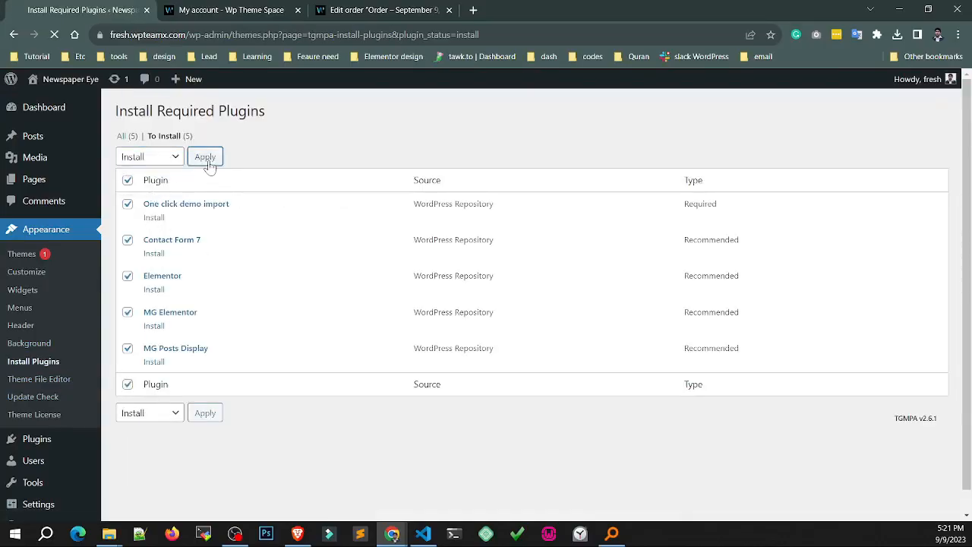
click(205, 157)
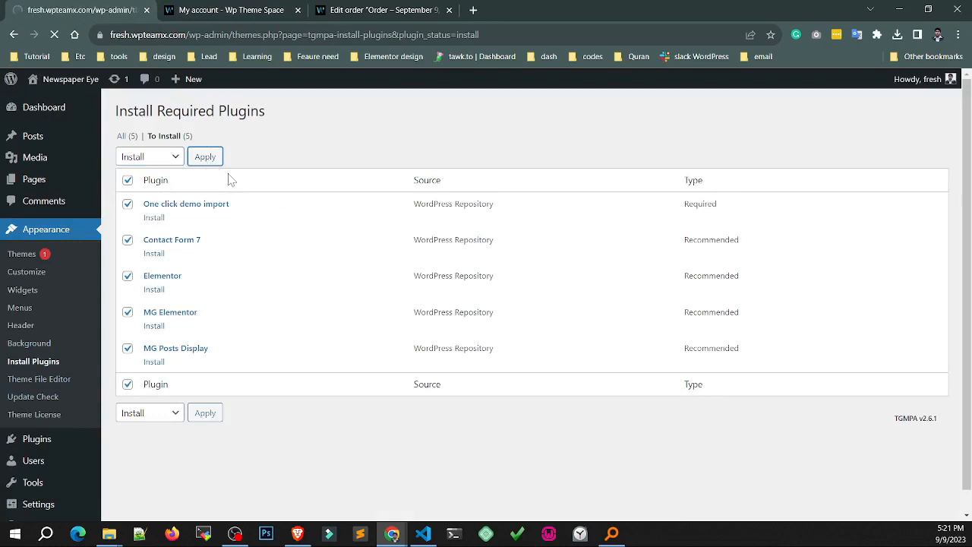
click(204, 155)
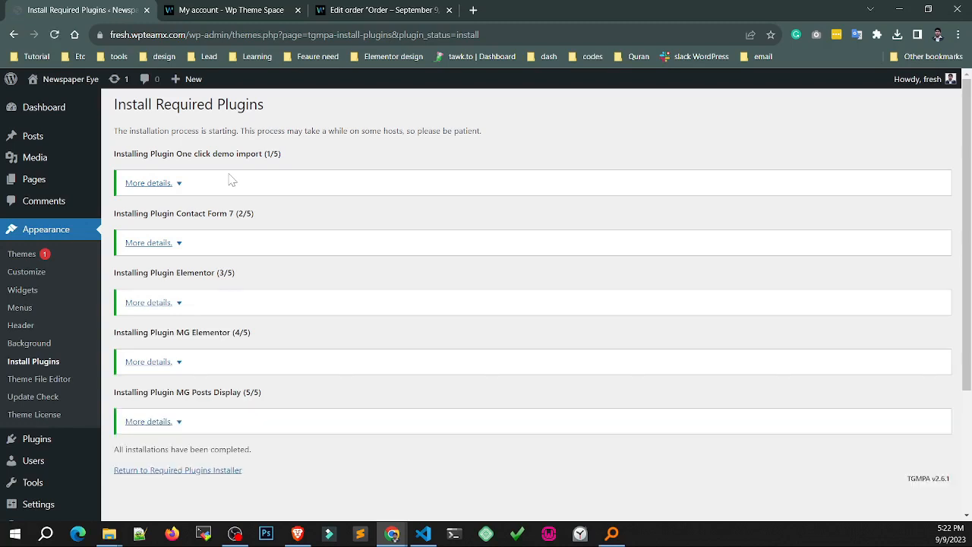
mouse_move(304, 349)
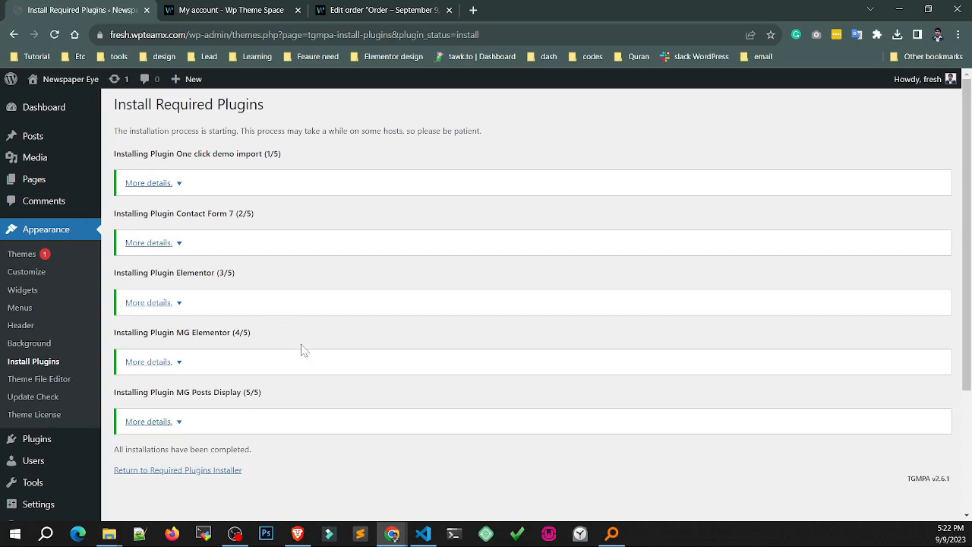
- Select all five installed plugins and bulk-activate them
click(178, 469)
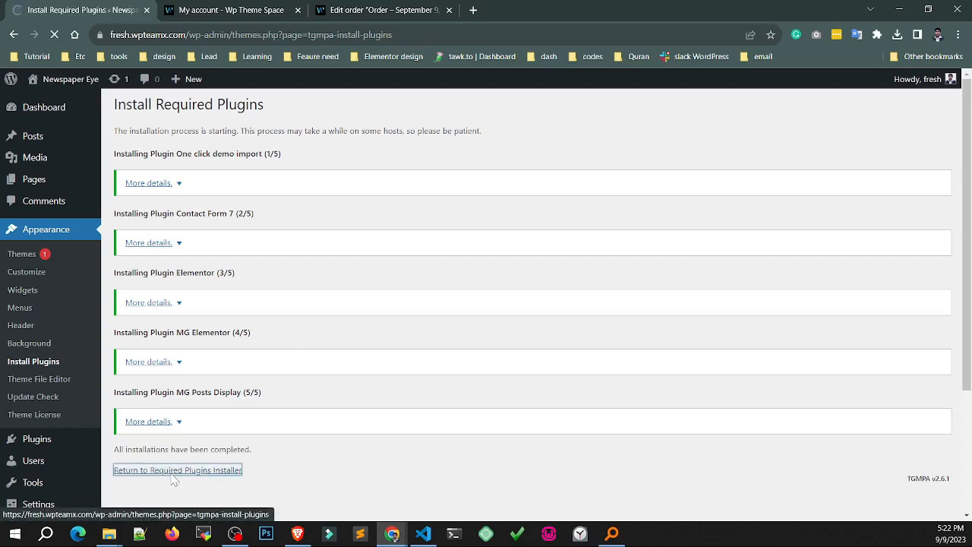
click(176, 469)
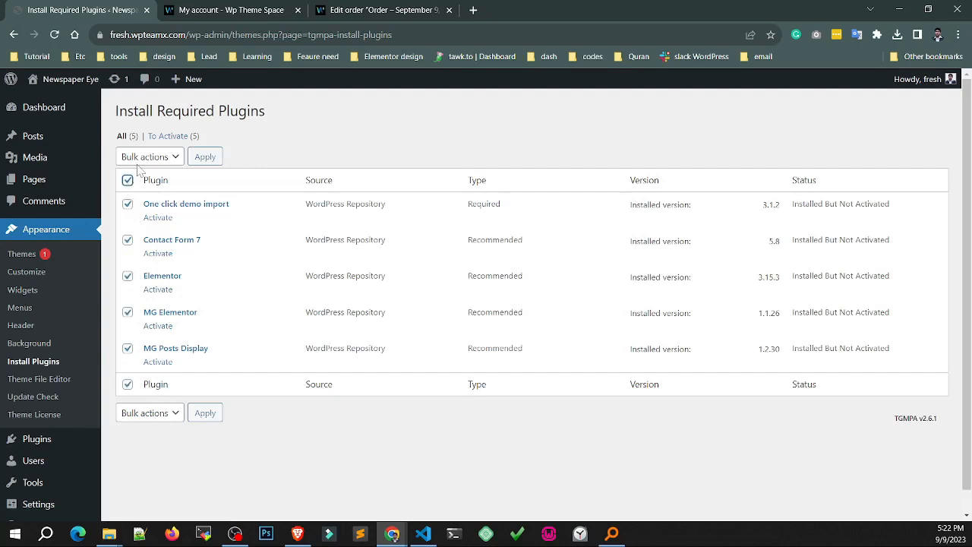
click(149, 155)
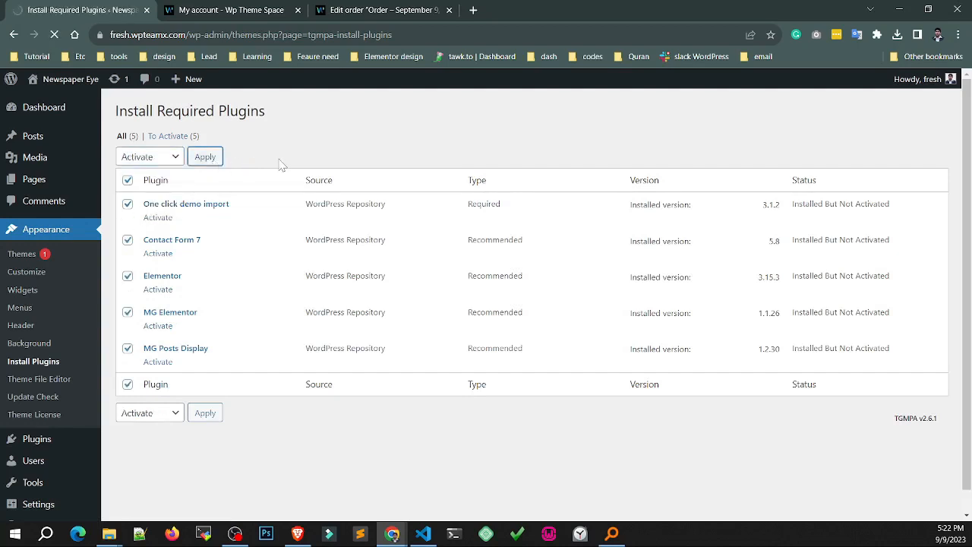
click(203, 156)
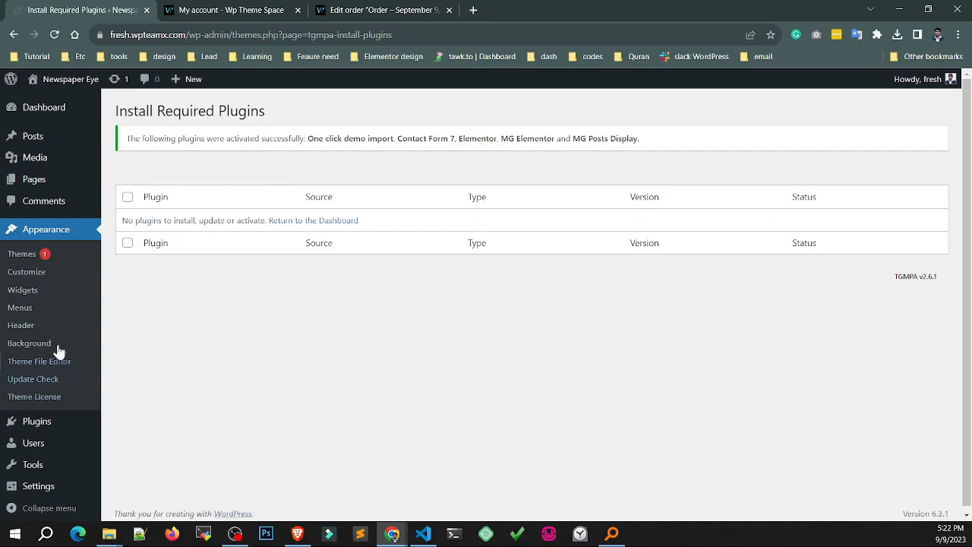
- Go to the Dashboard, then bring up Import Demo Data and the All Posts list
click(44, 106)
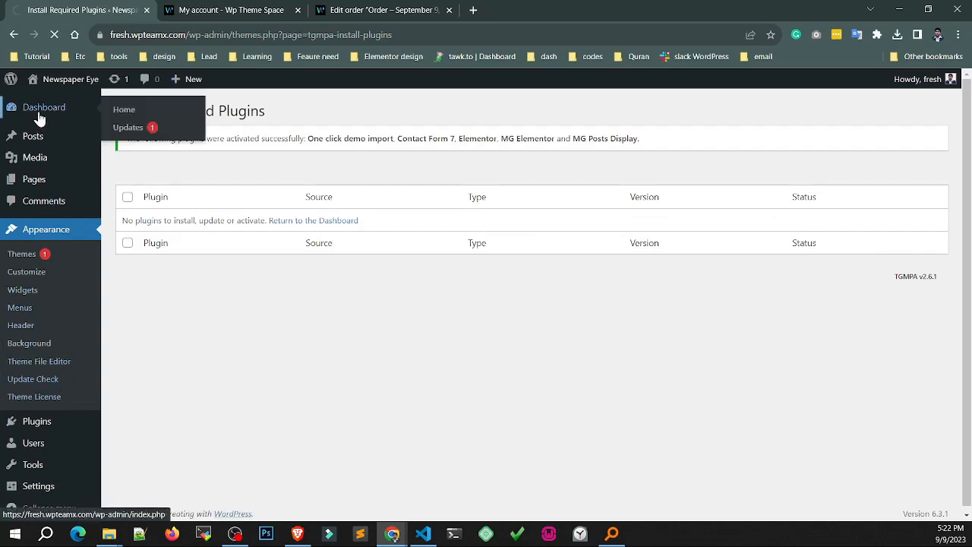
click(125, 109)
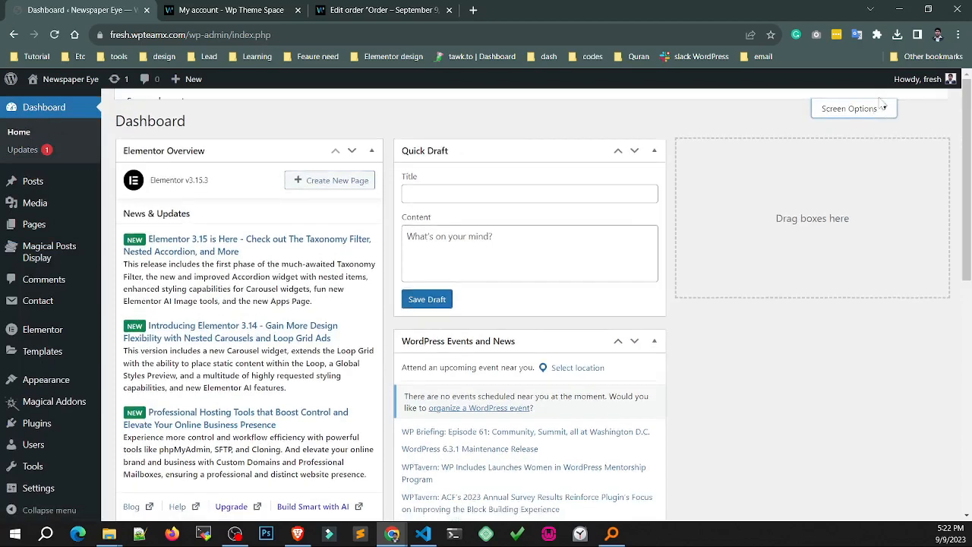
click(849, 108)
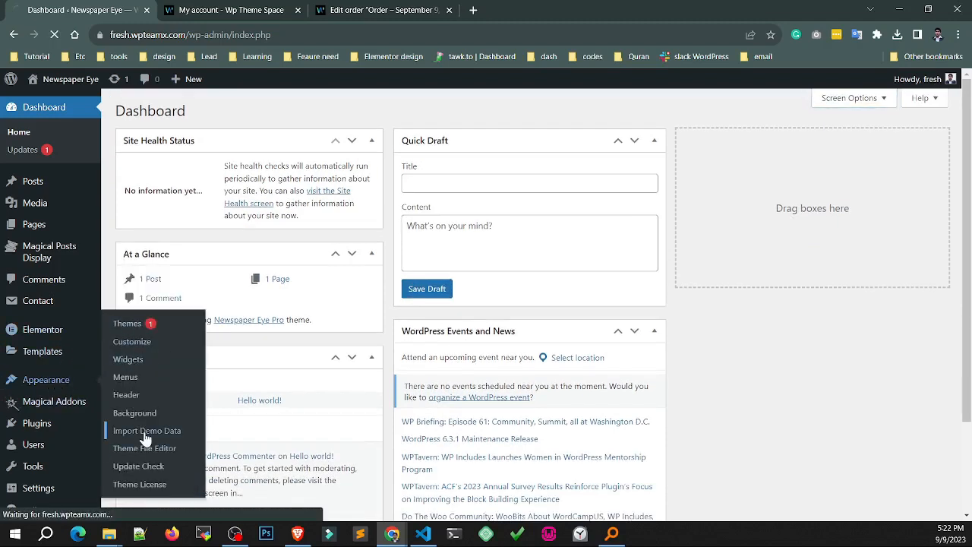
click(146, 432)
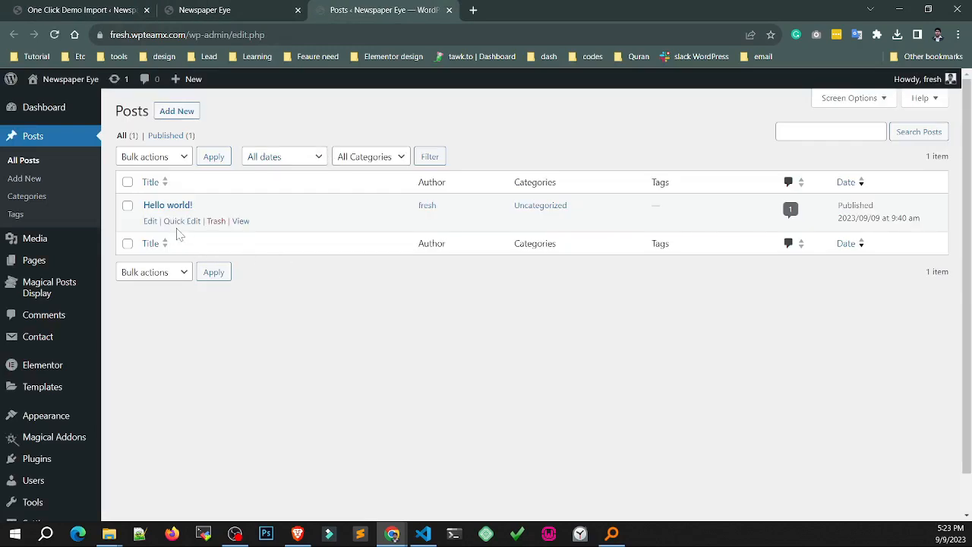
- Trash the Hello world! post, then trash Sample Page from All Pages
click(216, 222)
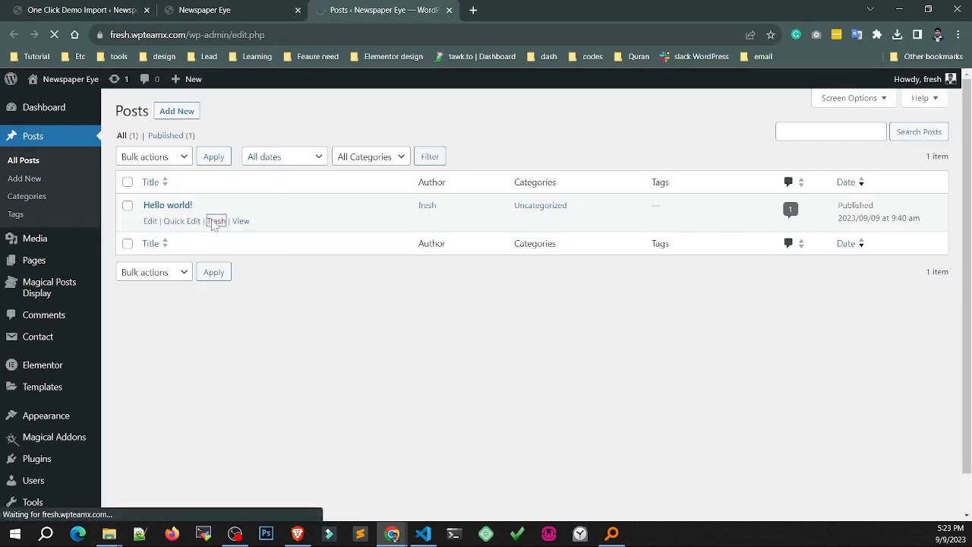
click(216, 222)
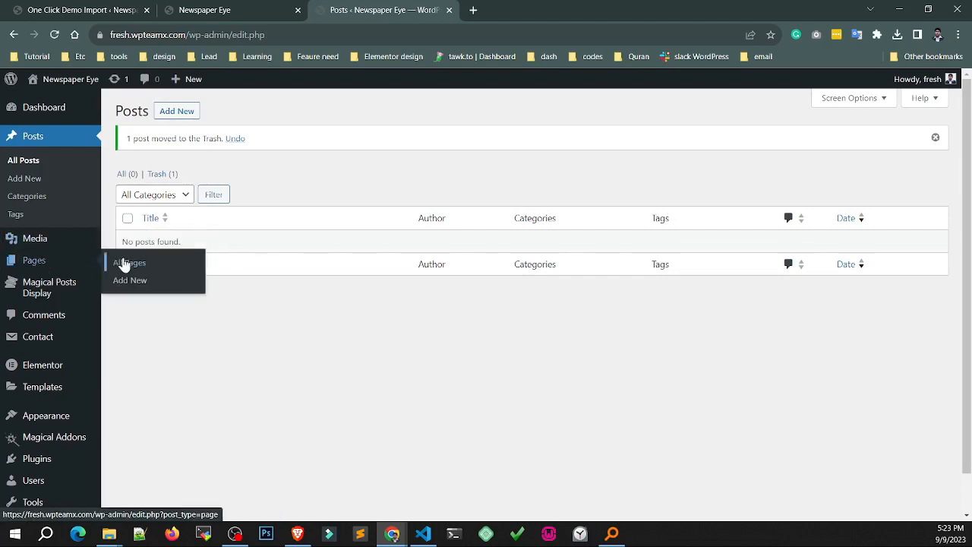
click(127, 261)
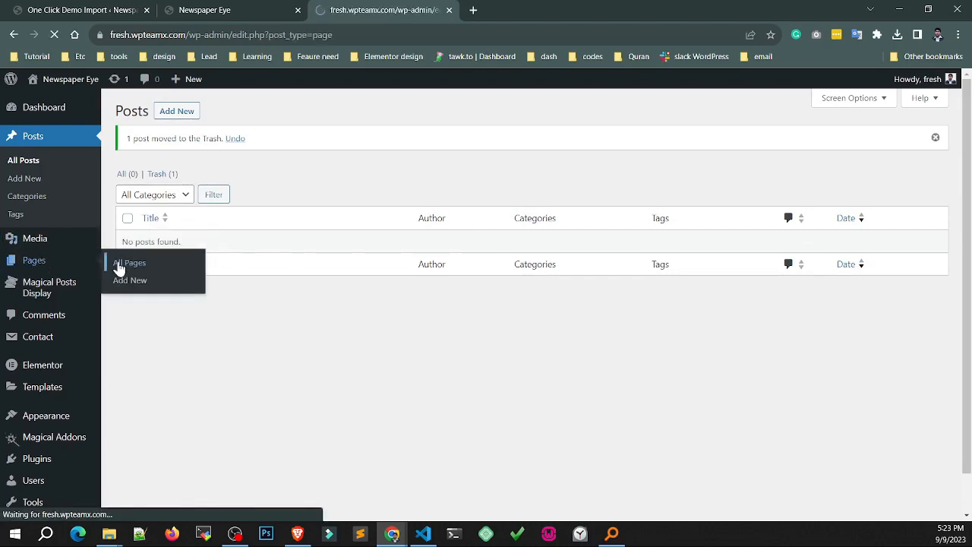
click(129, 261)
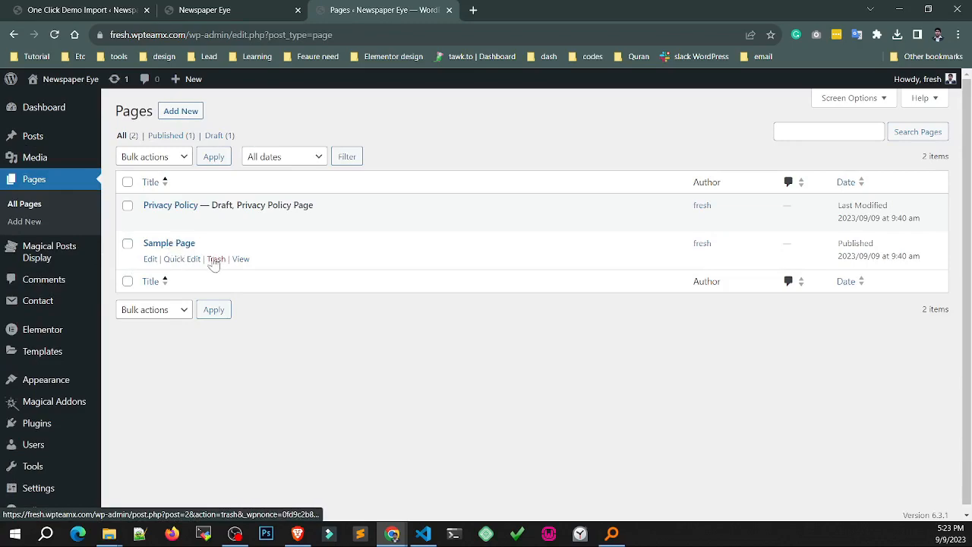
click(215, 258)
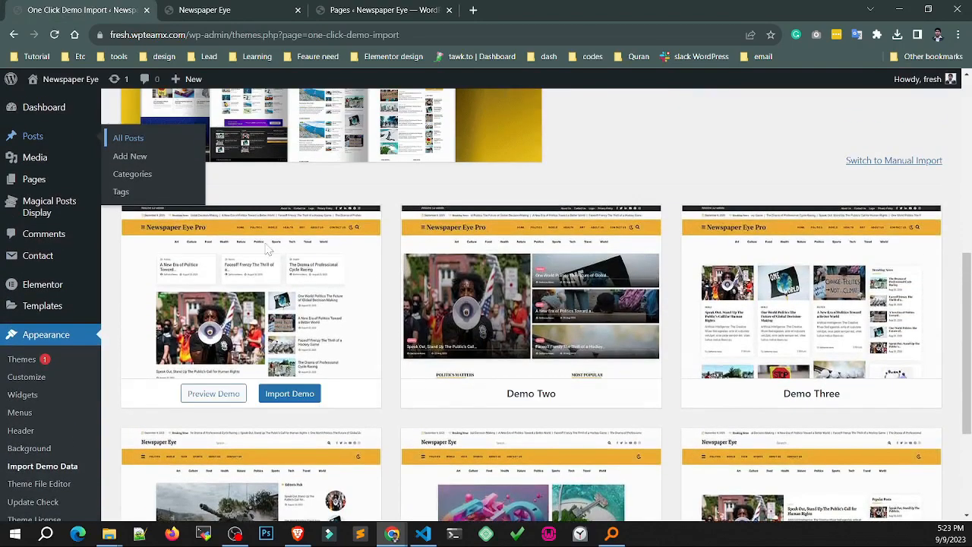
- Run Import Demo on the first Newspaper Eye demo and wait for Import Complete
click(289, 393)
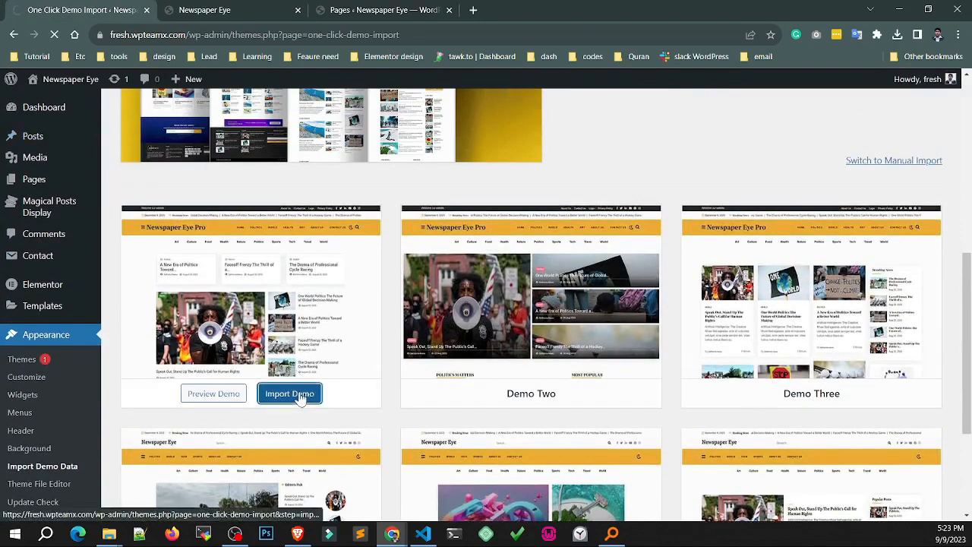
click(291, 392)
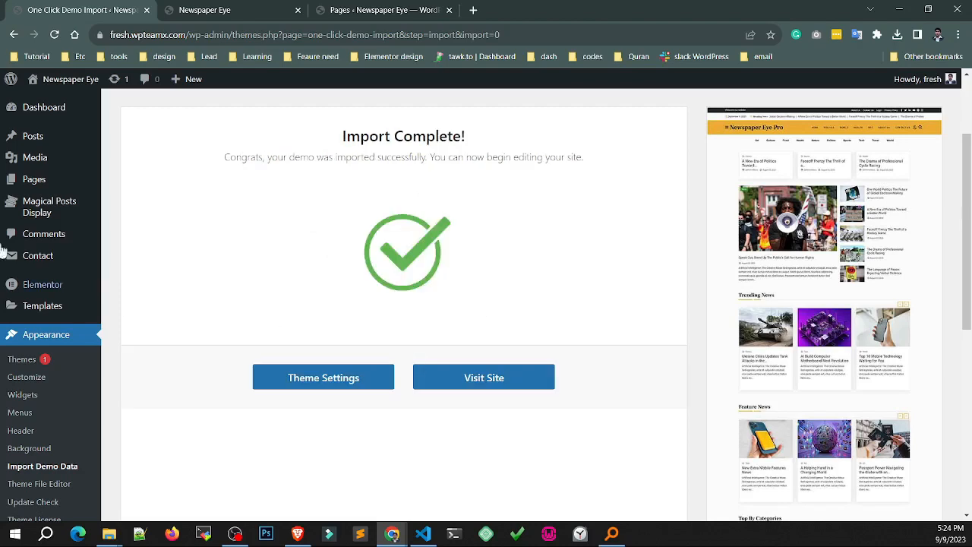
mouse_move(483, 377)
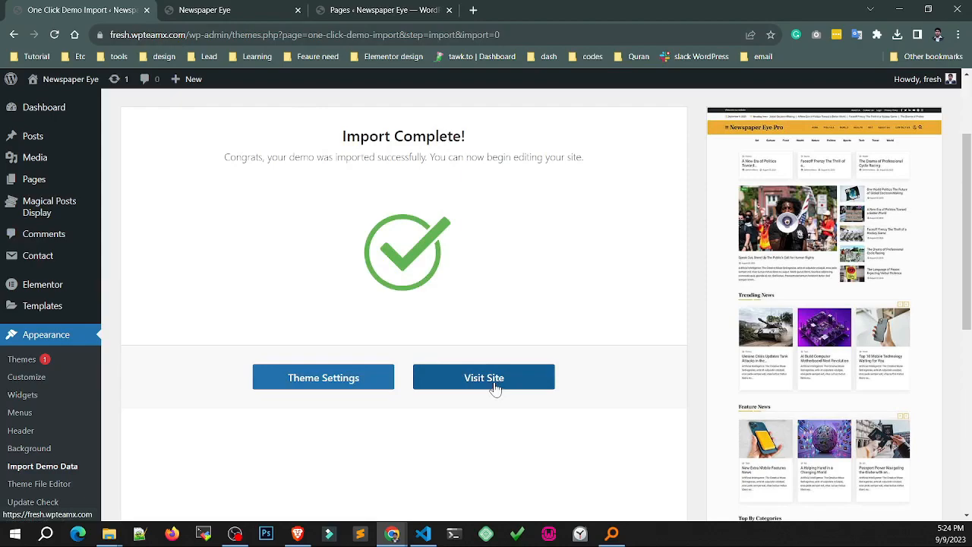
- Visit the live site, scroll through the demo homepage and launch Customize
click(483, 377)
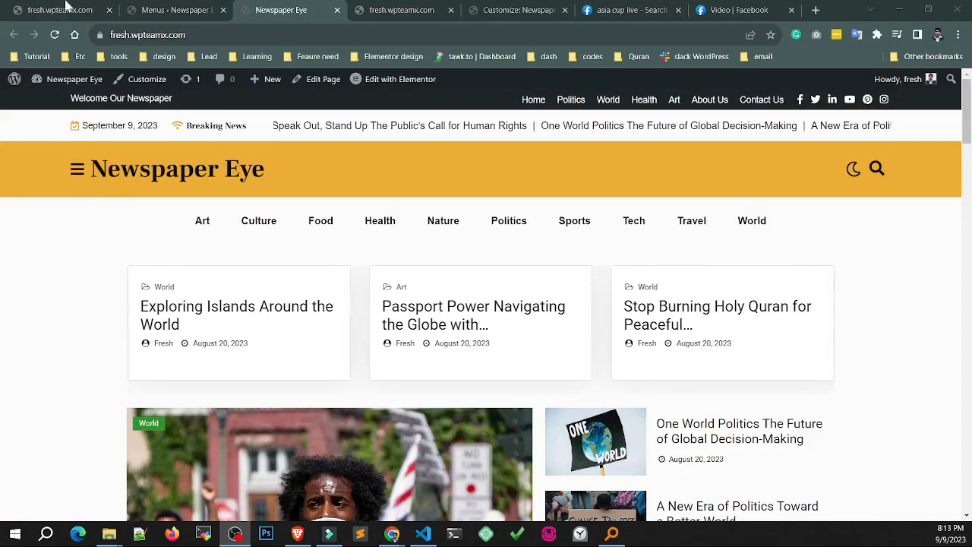
scroll(down, 3)
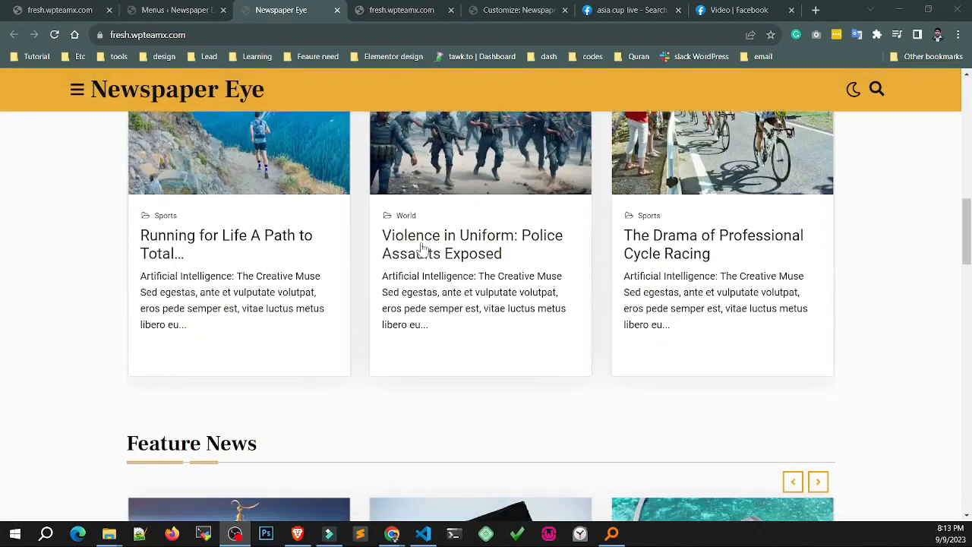
scroll(down, 3)
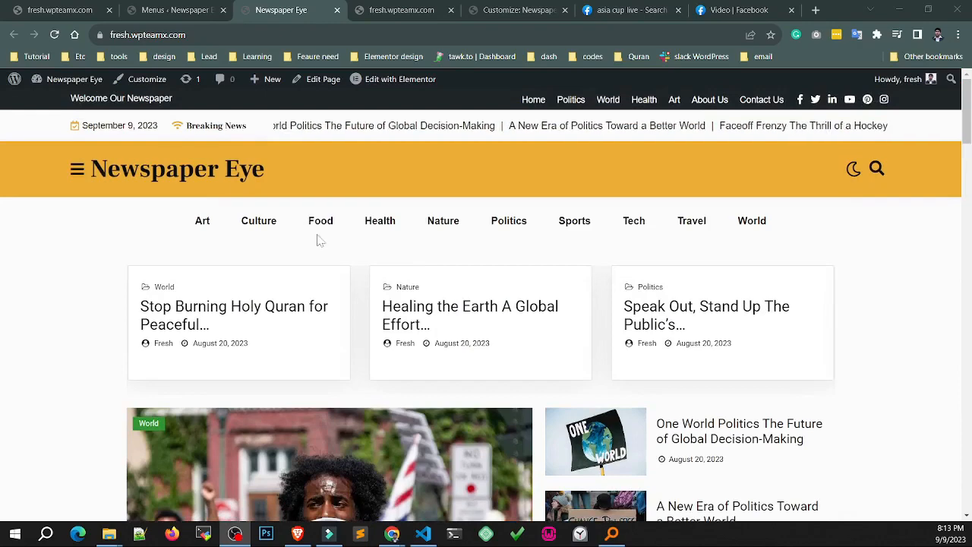
click(139, 79)
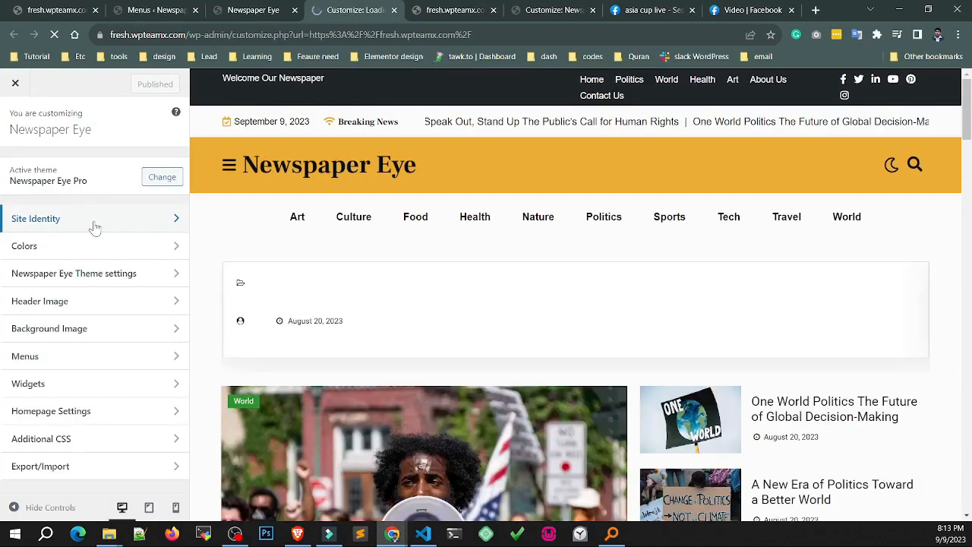
- Set the Site Title to 'Your Newspaper' in Site Identity
text(Y)
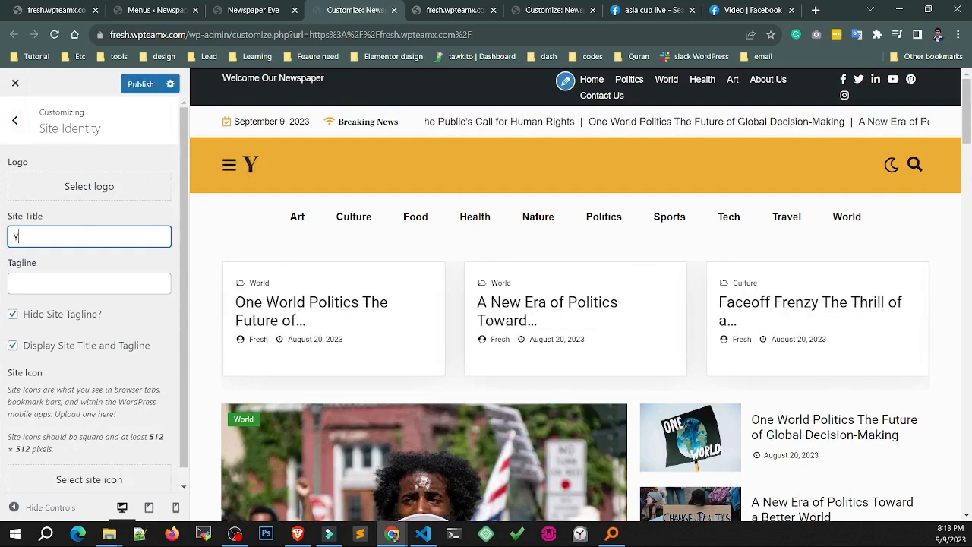
text(our Ne)
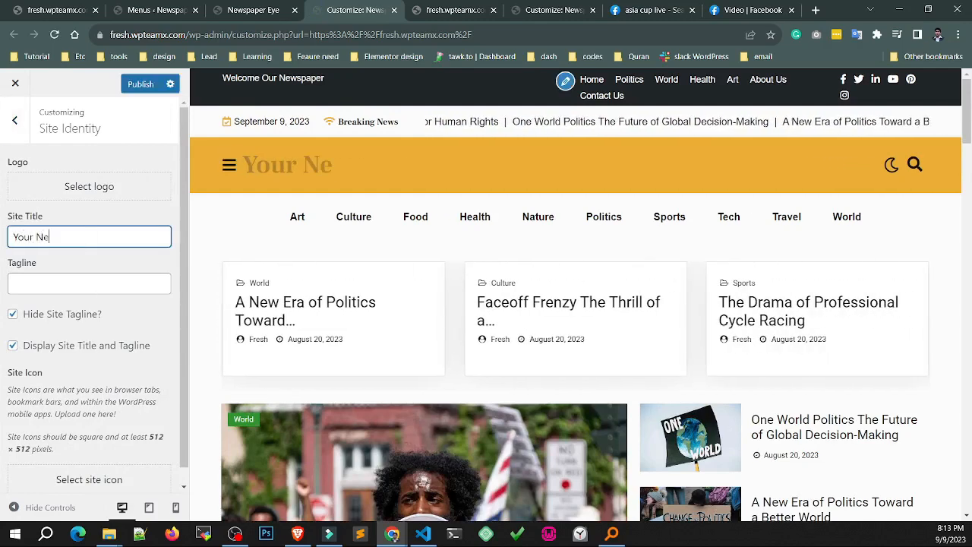
text(wspaper)
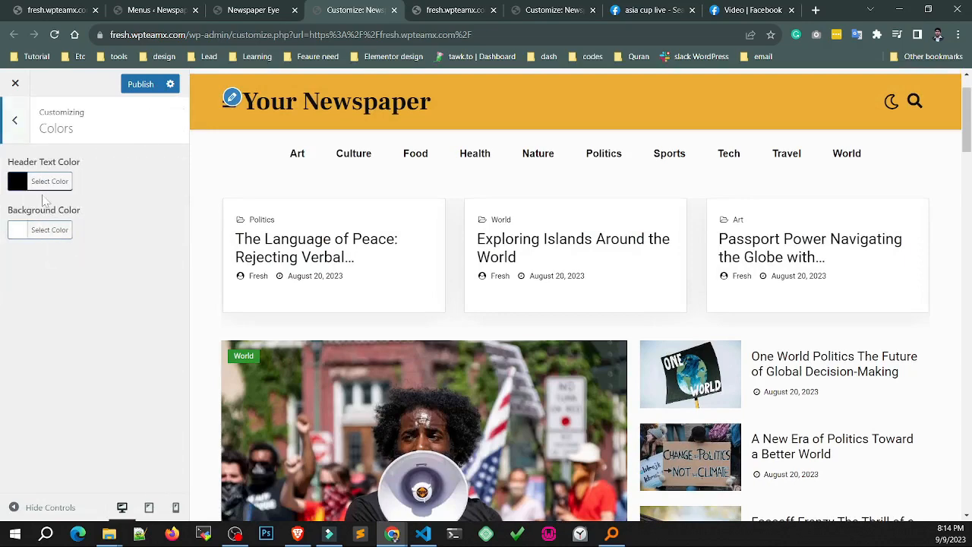
- Change the theme color to green in Newspaper Eye Theme settings, publish and view the site
click(14, 120)
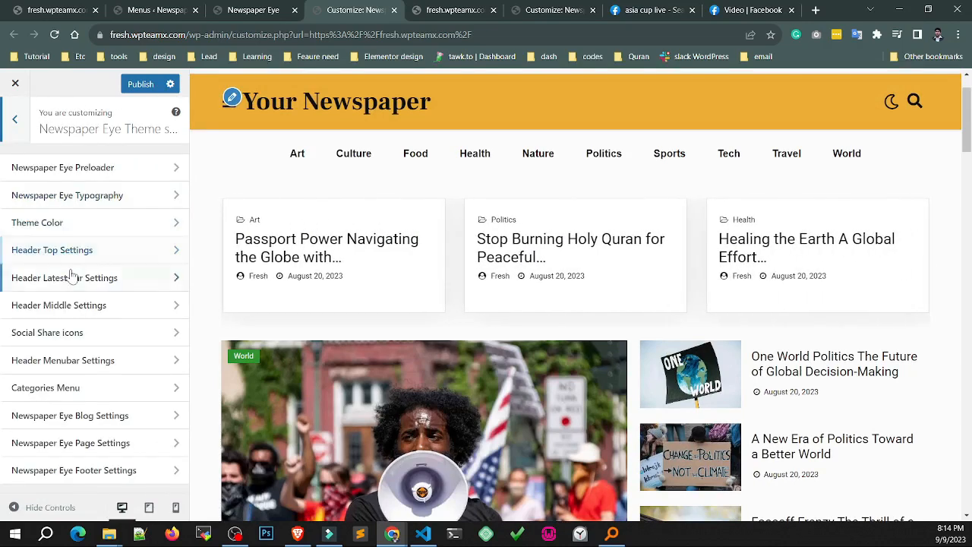
click(37, 222)
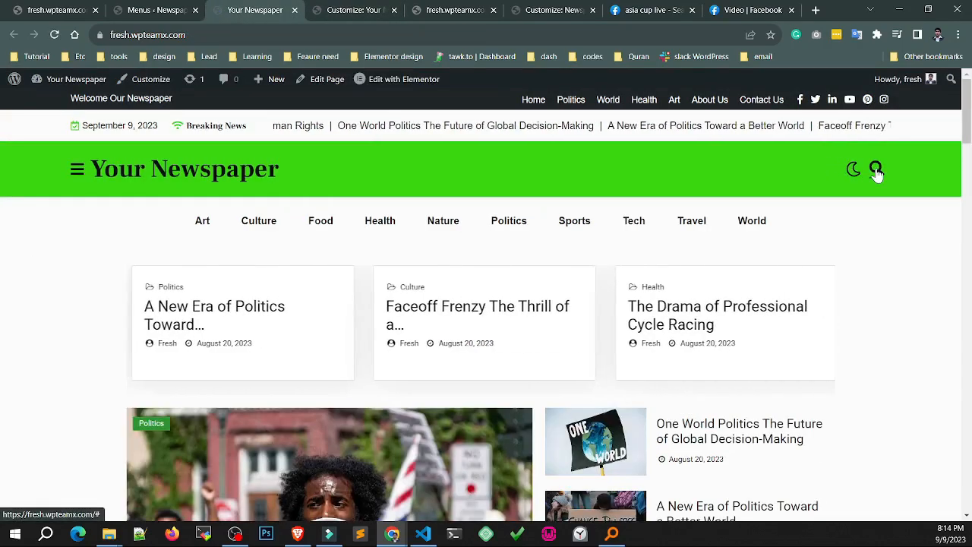
click(877, 169)
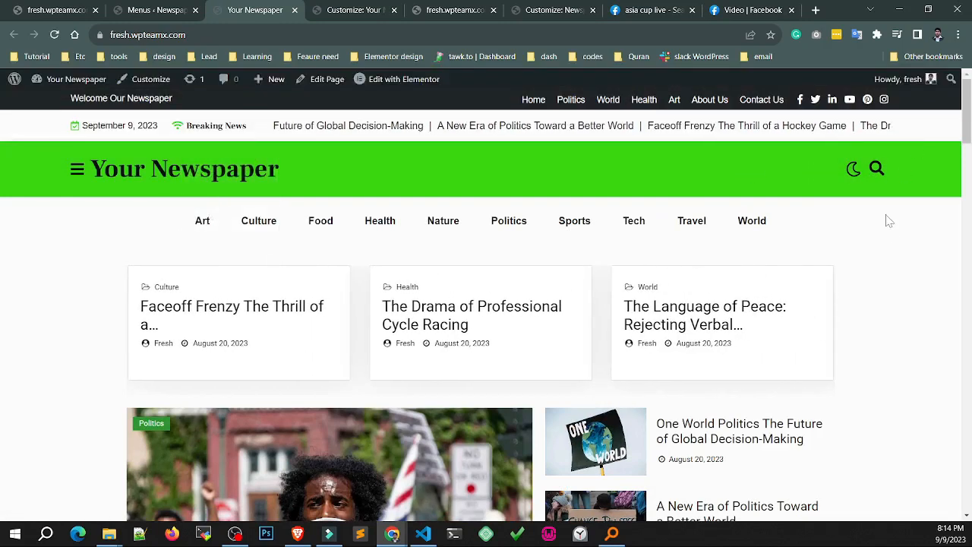
click(380, 222)
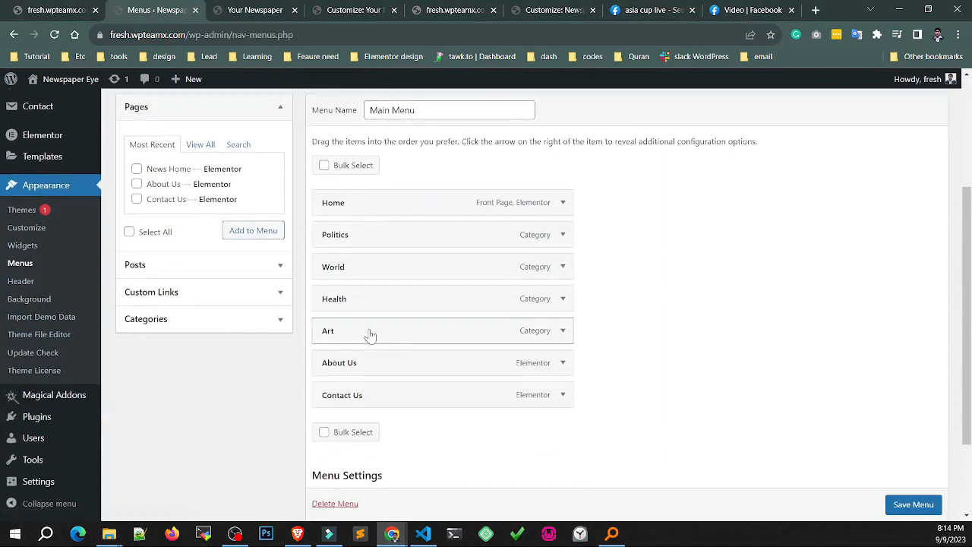
- Save the Main Menu and reload the live site to check its links in the header
scroll(down, 3)
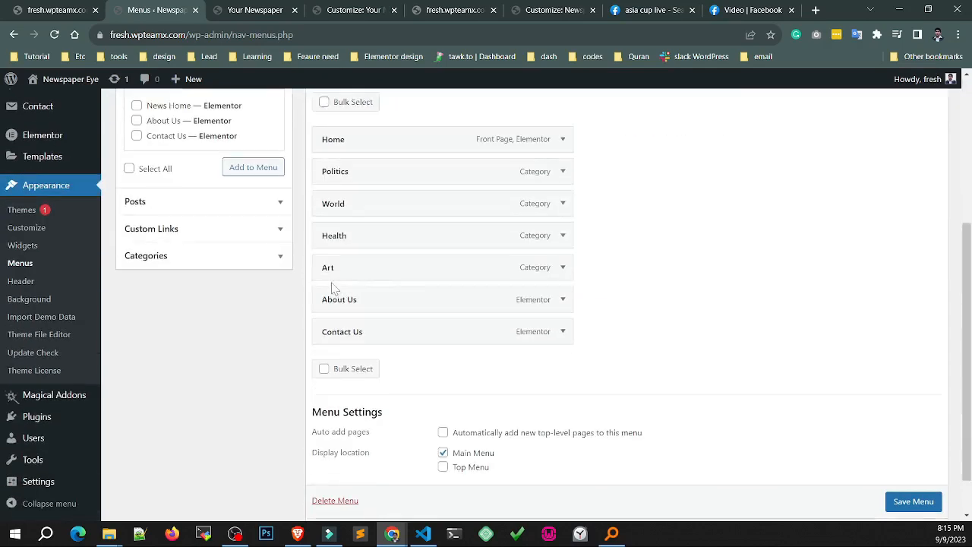
scroll(down, 3)
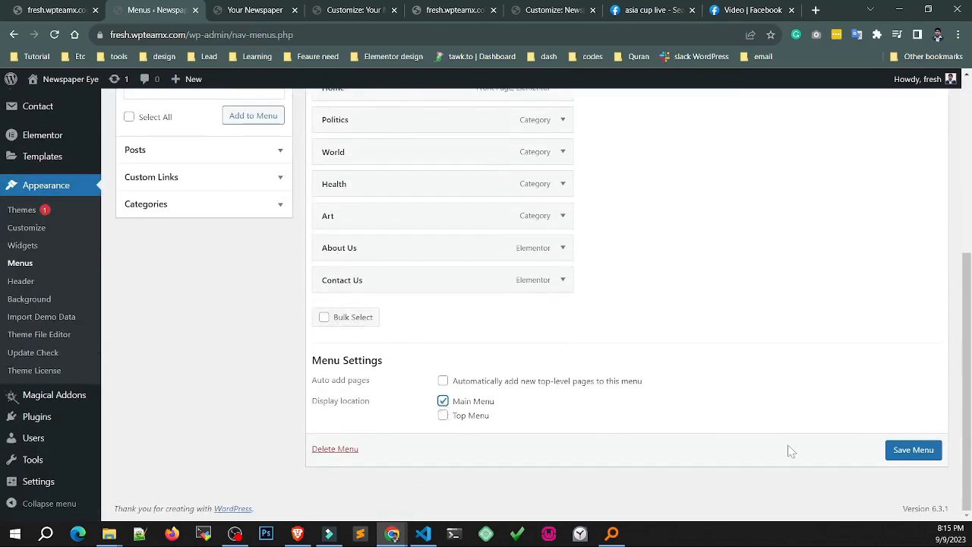
click(913, 450)
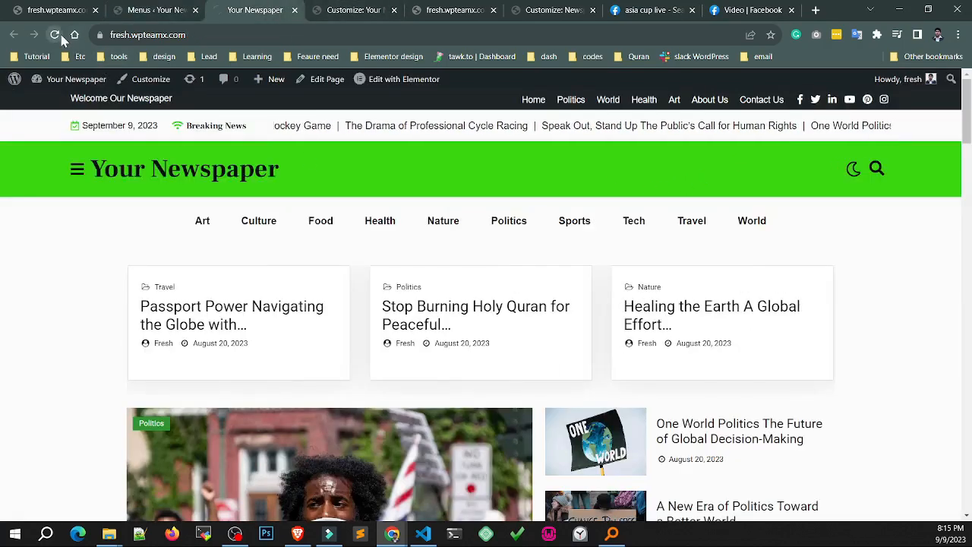
click(54, 35)
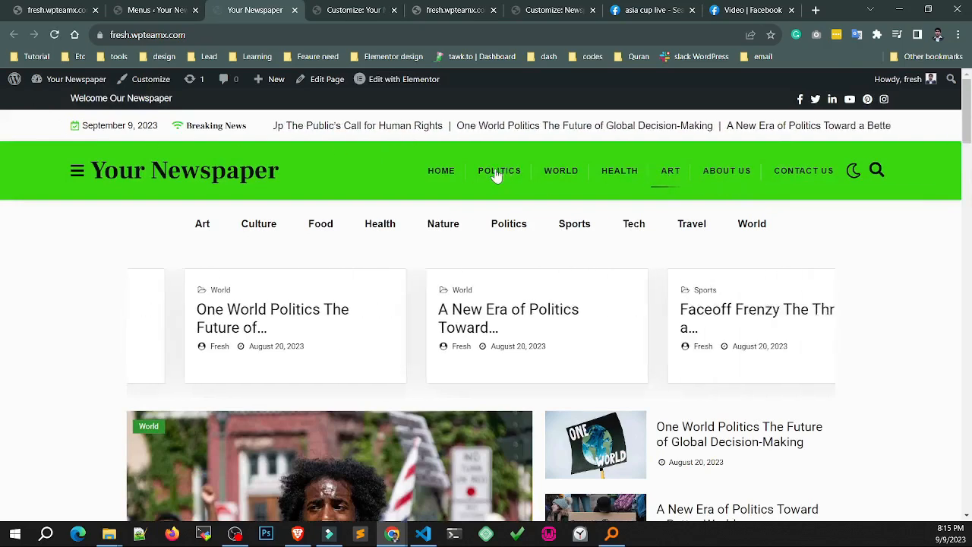
click(155, 9)
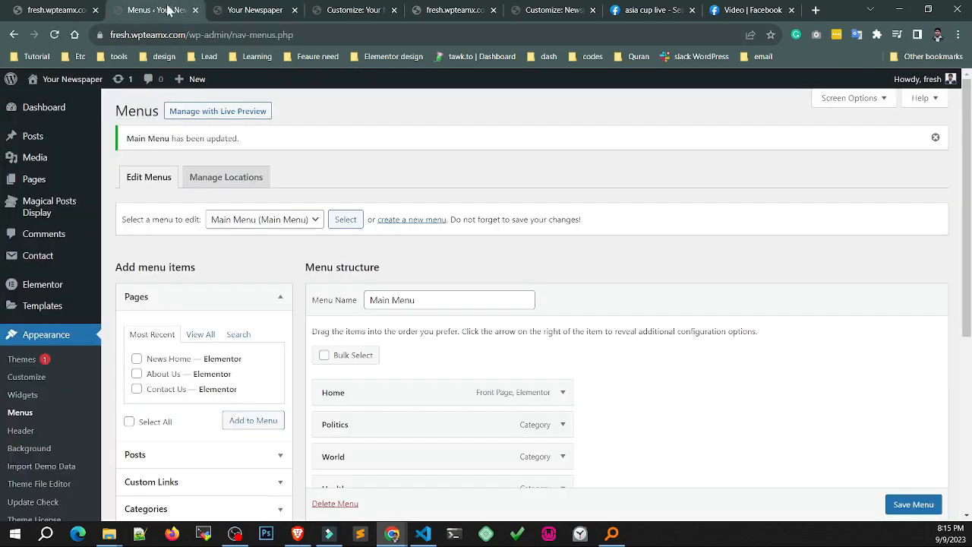
- Tick the Top Menu display location for the Top Menu and save it
click(264, 218)
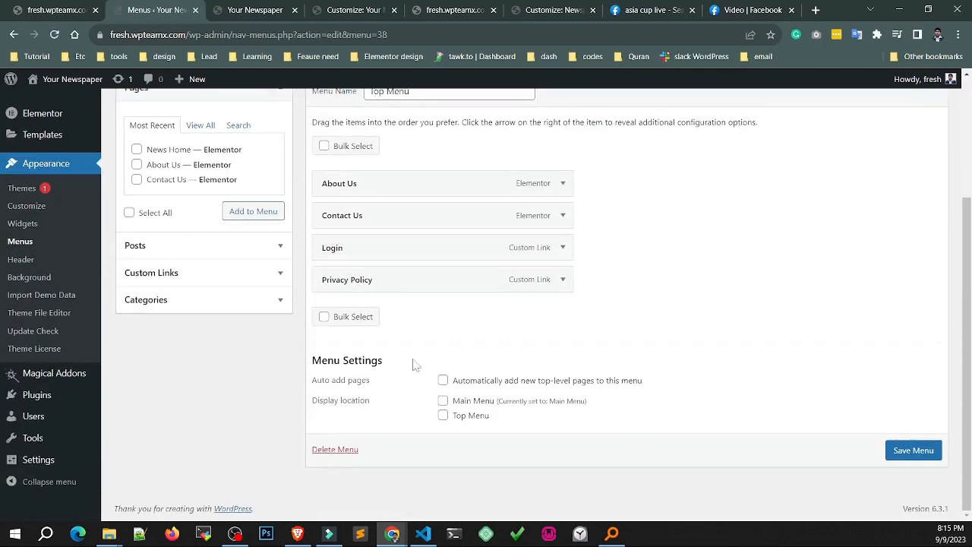
click(443, 414)
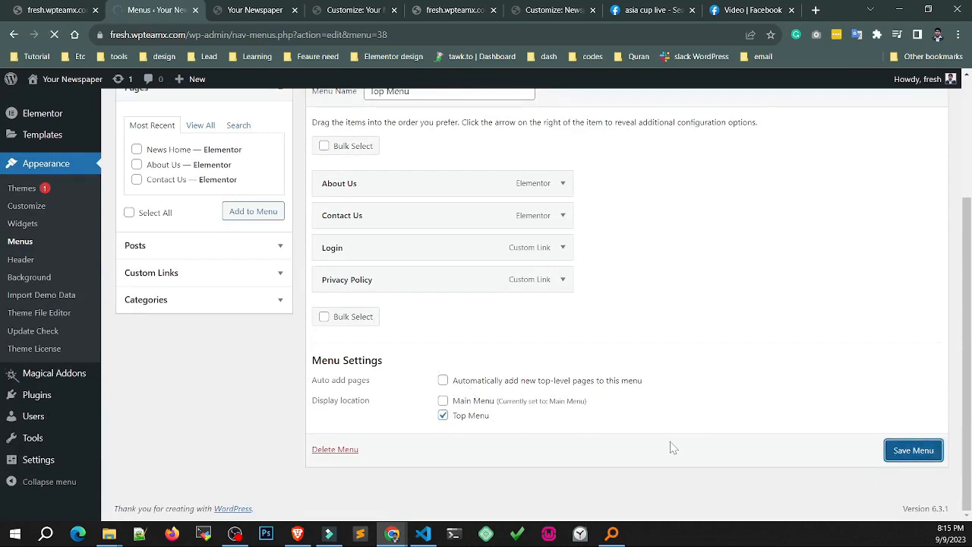
click(913, 449)
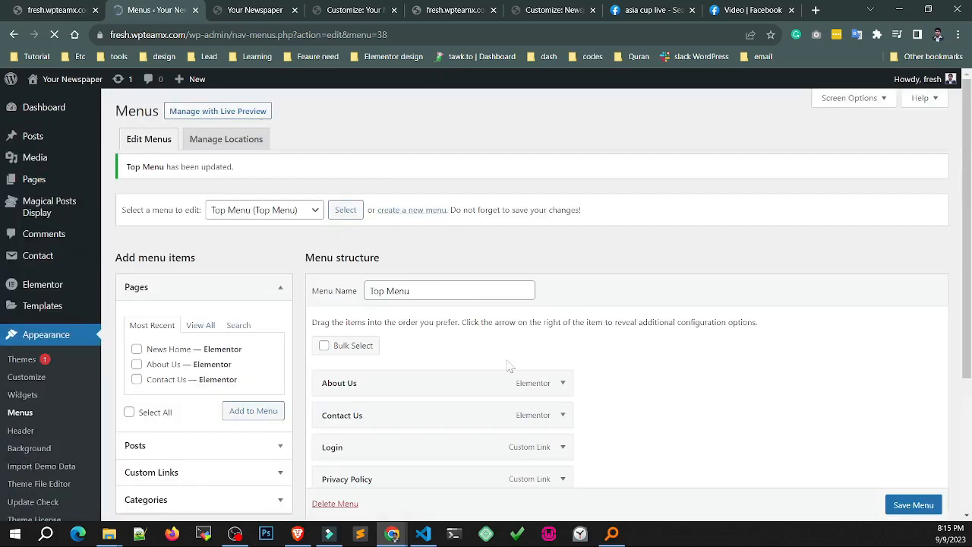
click(256, 10)
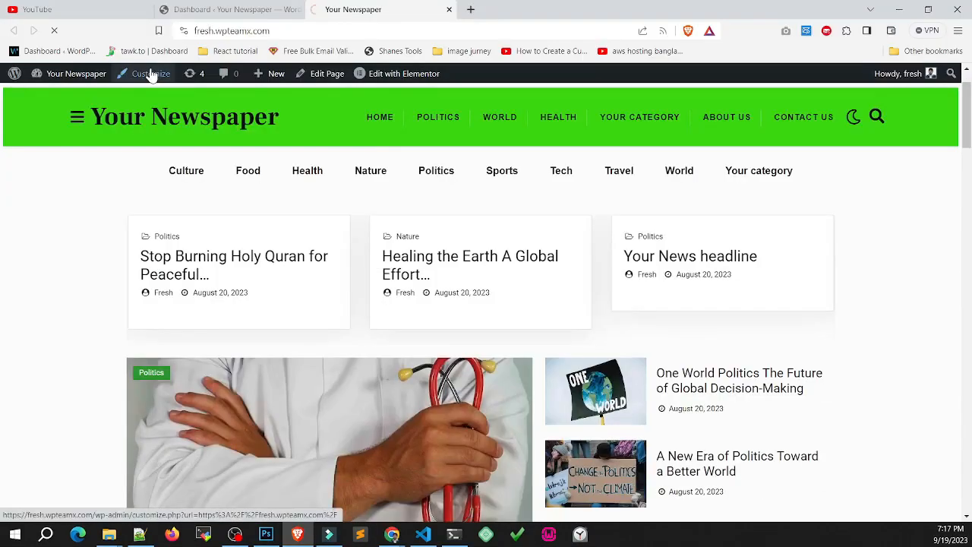
- In the Customizer's Homepage Settings, choose News Home as the static homepage
click(149, 73)
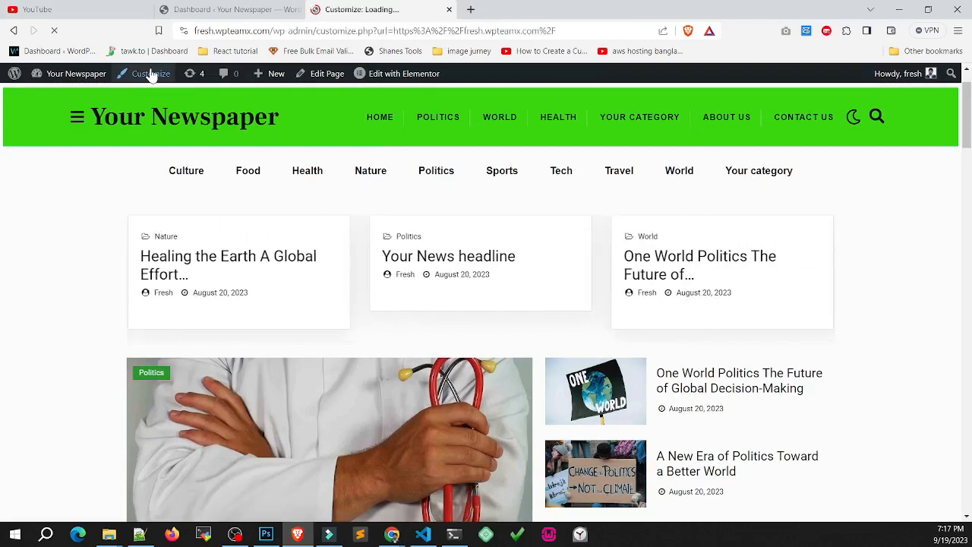
click(149, 73)
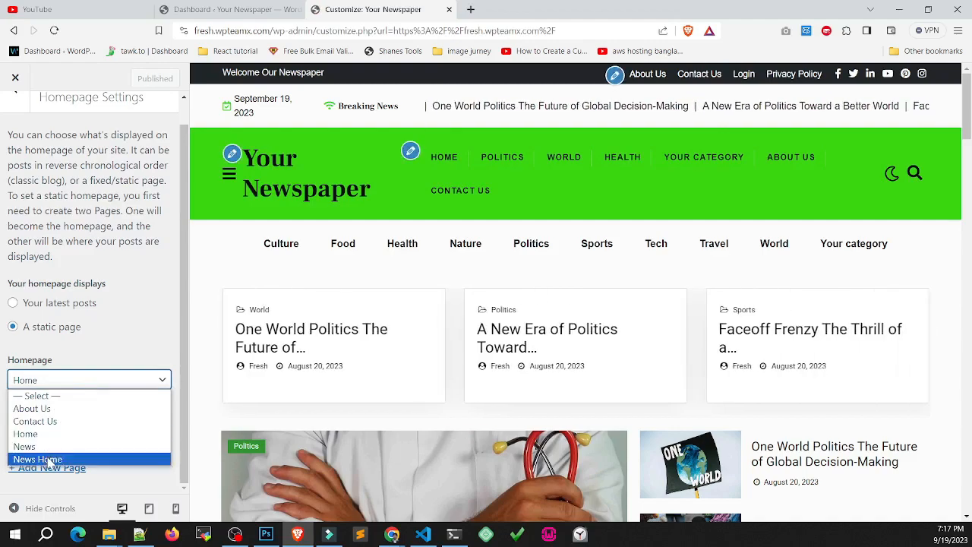
click(37, 458)
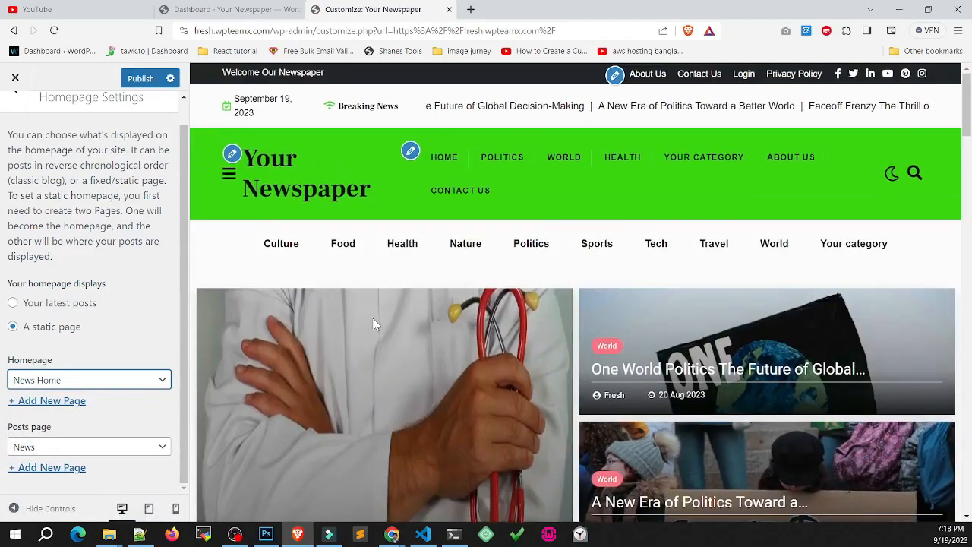
scroll(down, 3)
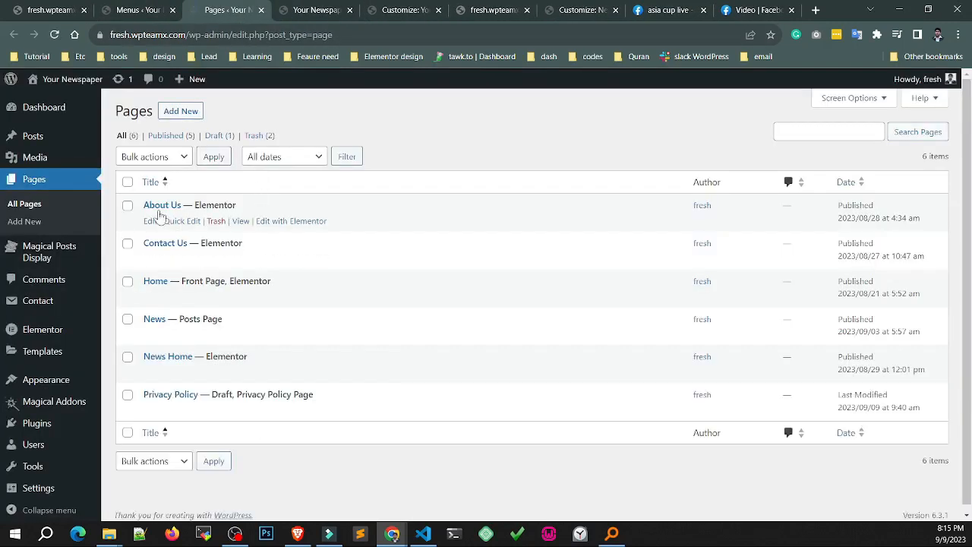
- Open the About Us page with Edit with Elementor from the Pages list
click(291, 222)
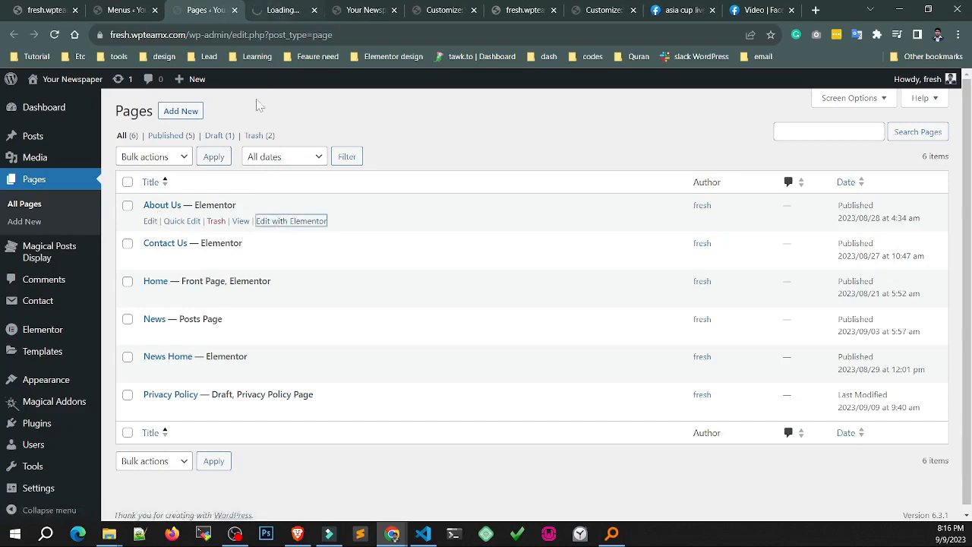
click(292, 220)
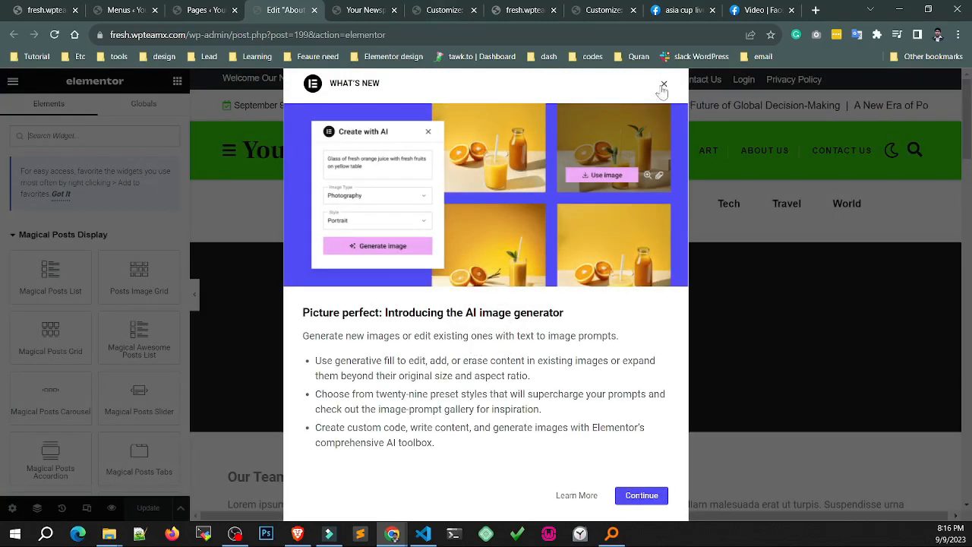
- Dismiss the announcements and retitle the team heading to 'Your can add your text here'
click(641, 495)
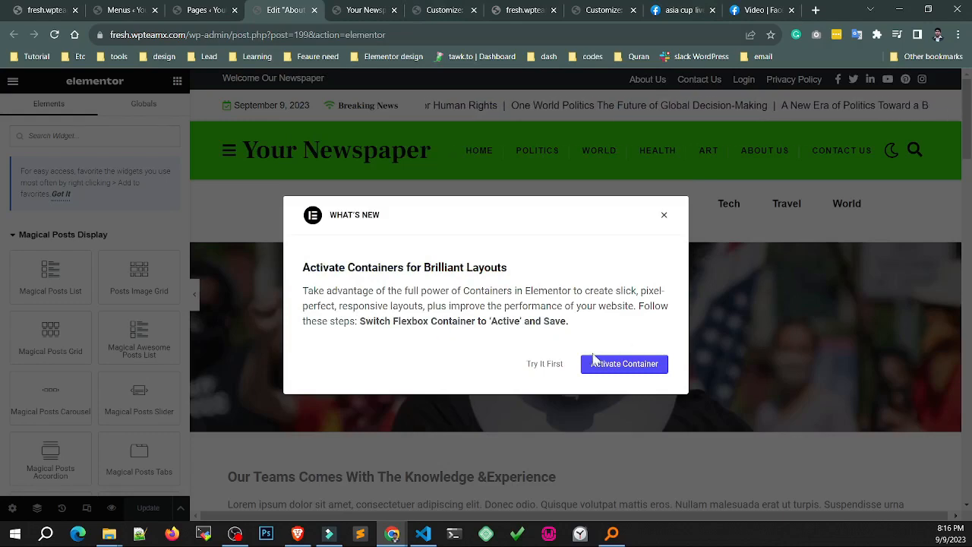
click(664, 215)
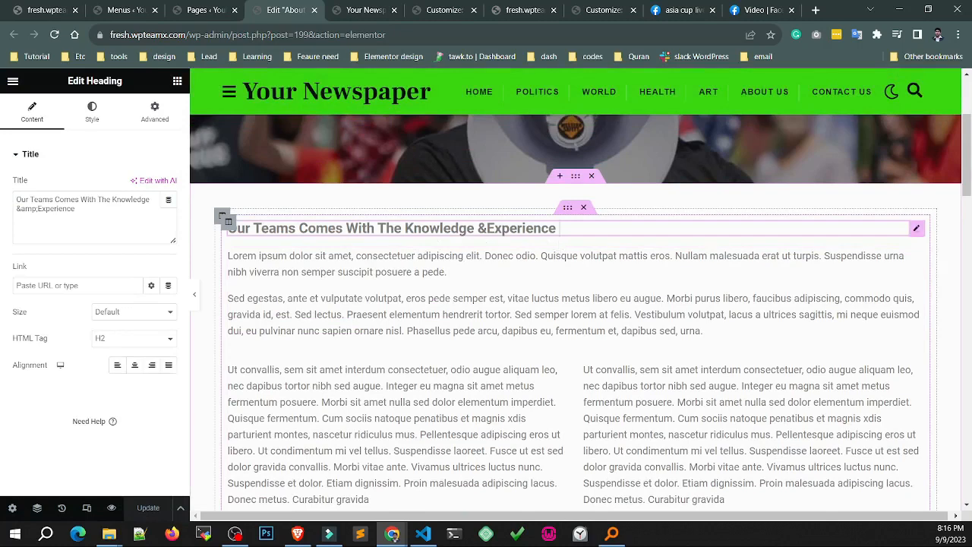
triple_click(392, 228)
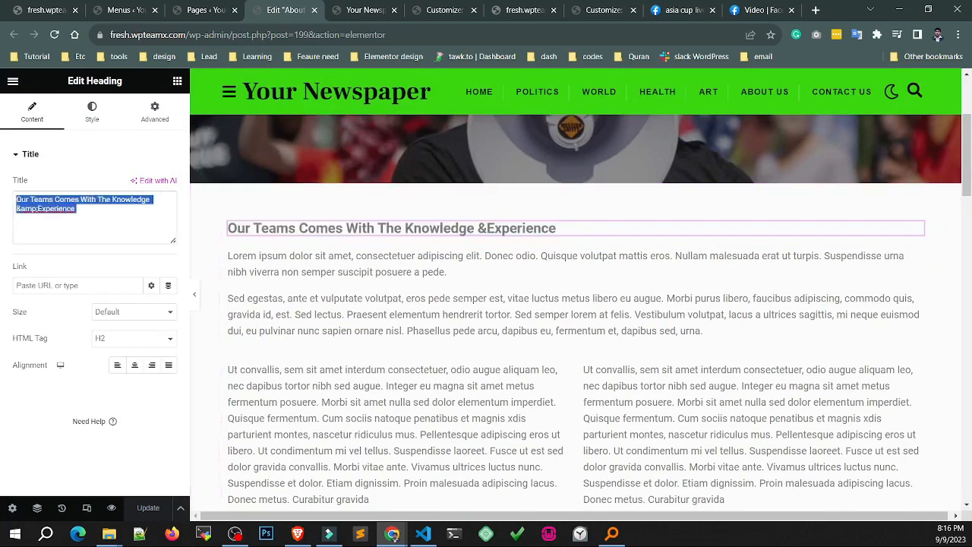
text(Your can add your text here)
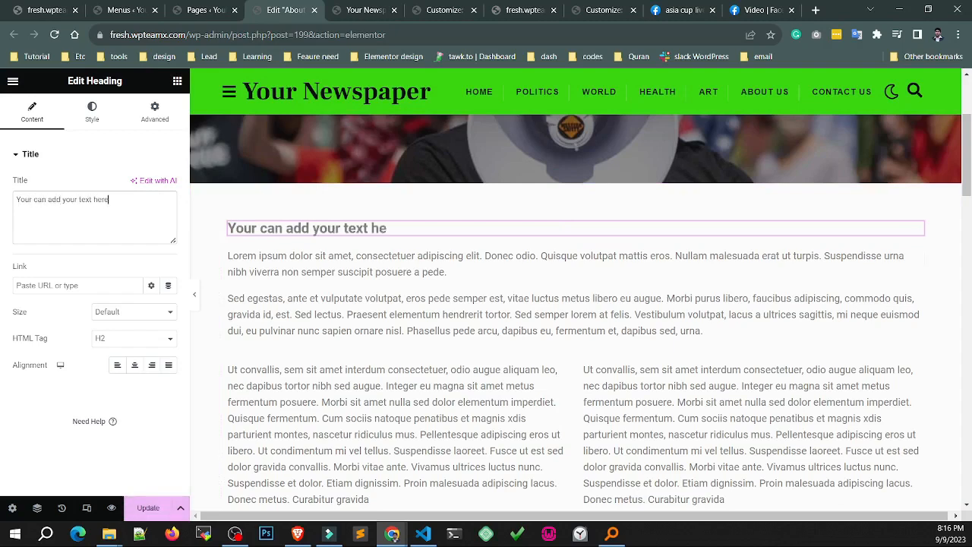
scroll(down, 3)
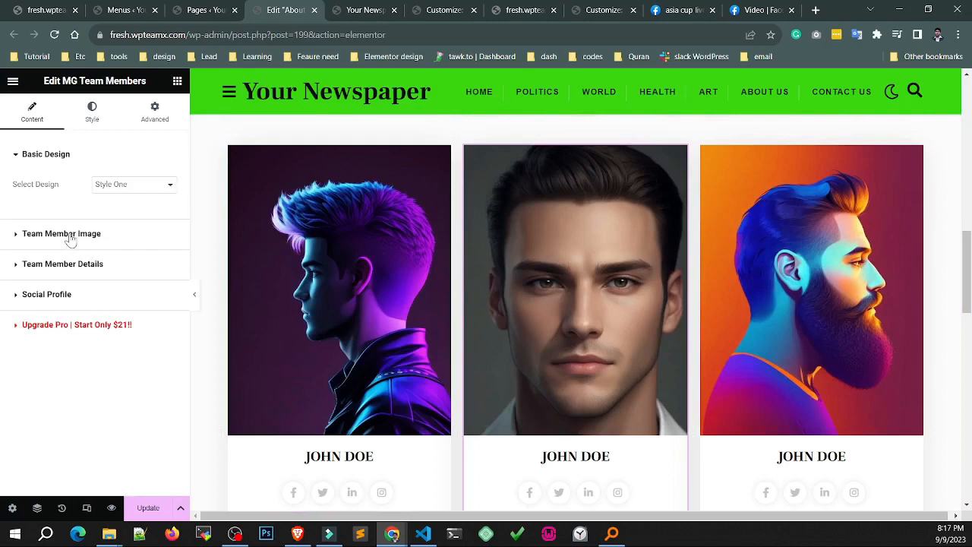
- Browse for a new Team Member Image file to upload, then return to the Pages list
click(60, 234)
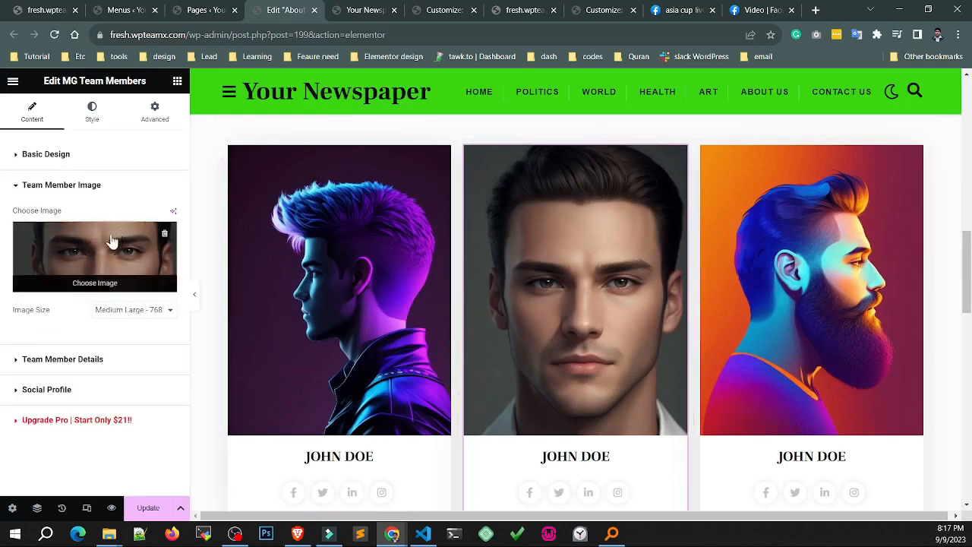
click(95, 256)
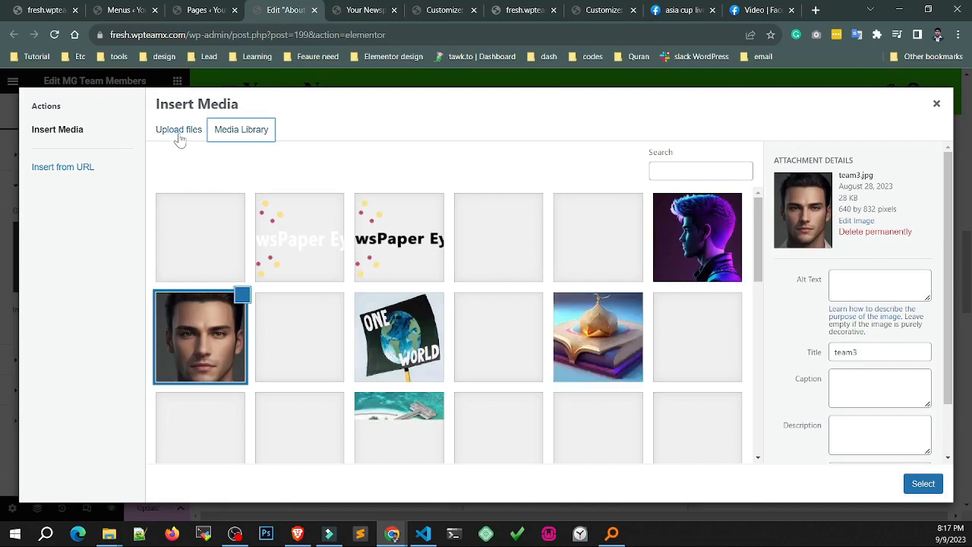
click(179, 129)
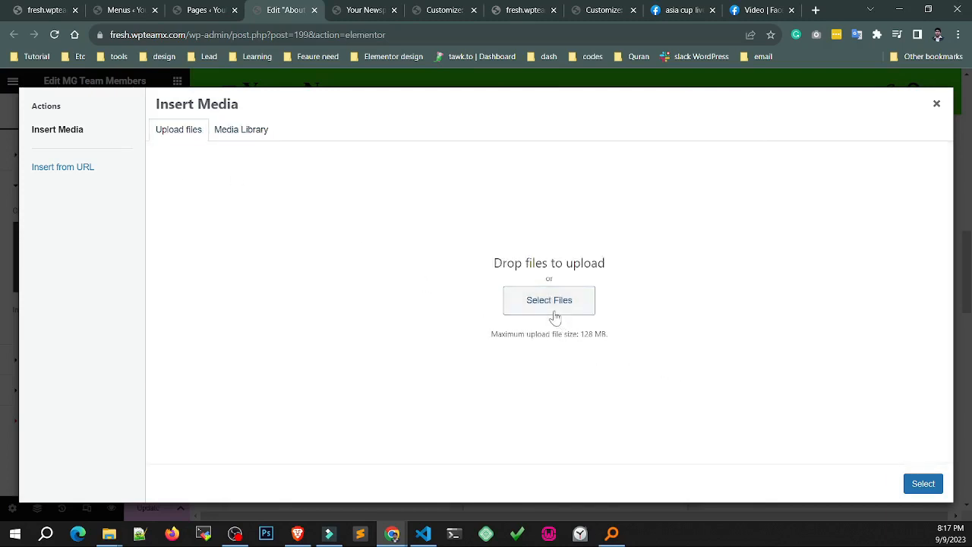
click(548, 299)
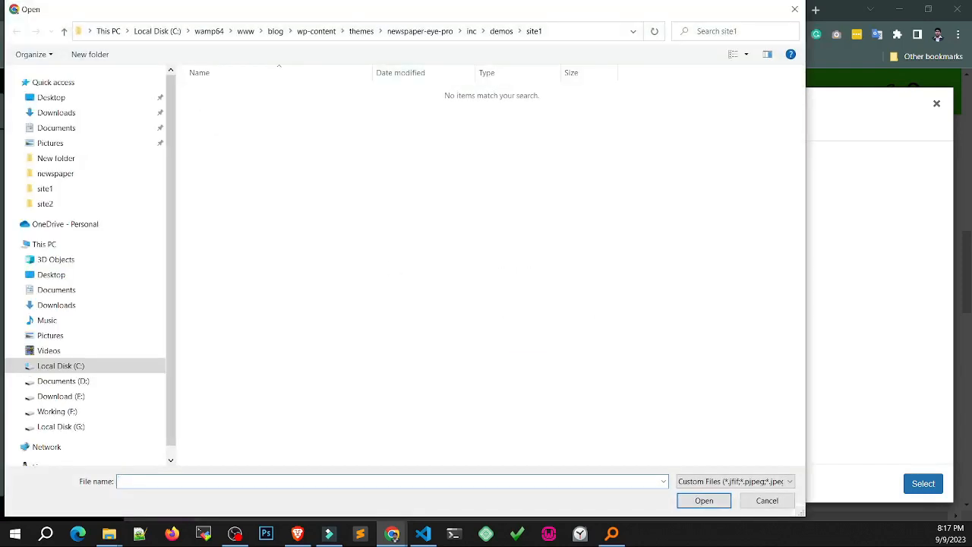
click(765, 499)
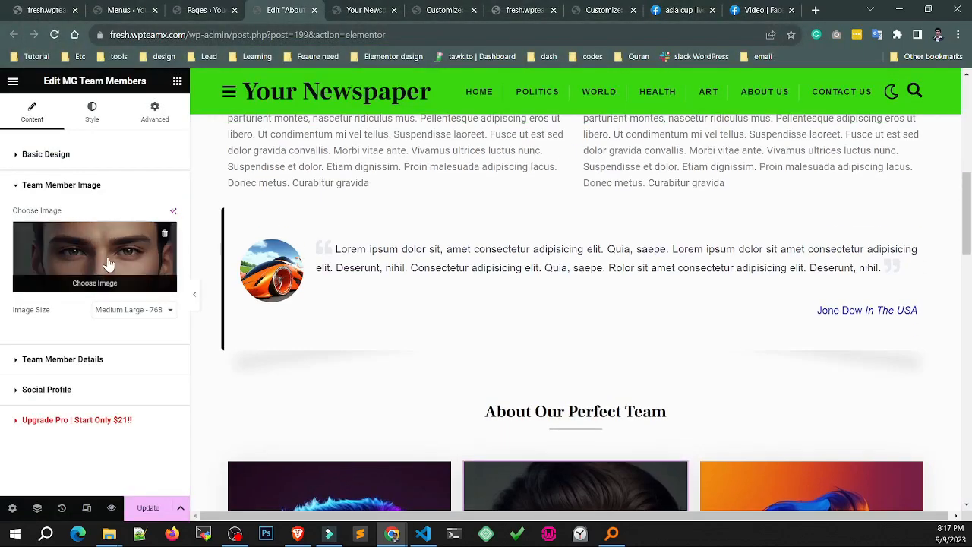
scroll(down, 3)
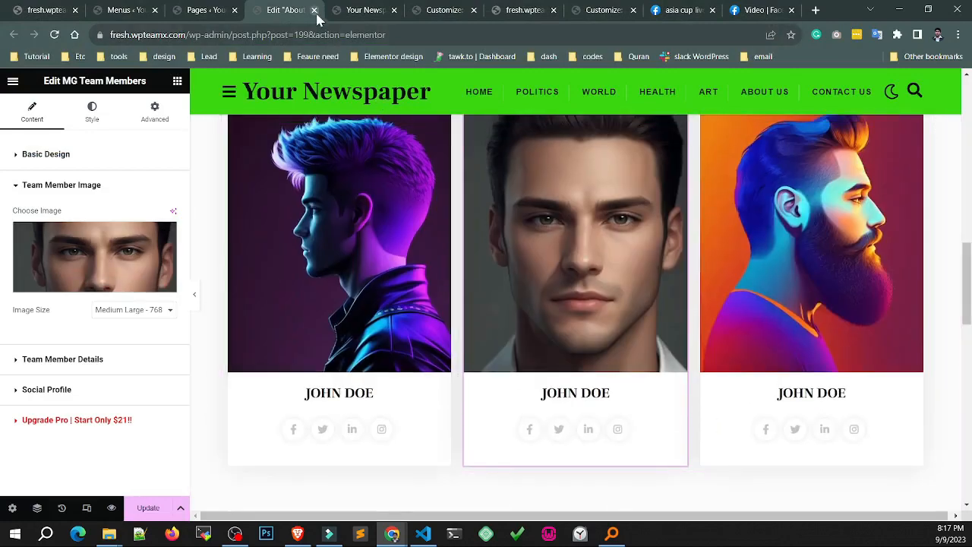
click(221, 9)
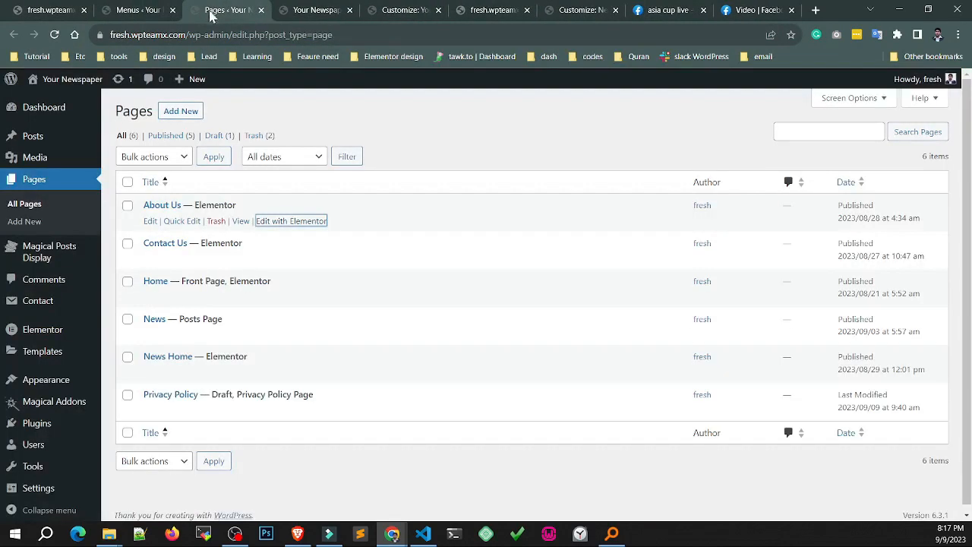
- Bring up the post Categories list from the Posts sidebar menu
click(34, 135)
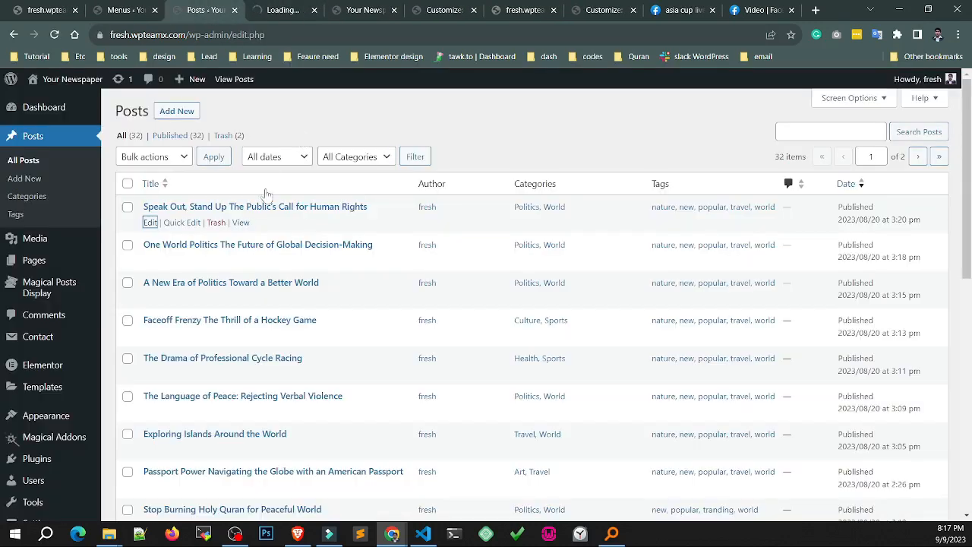
click(27, 196)
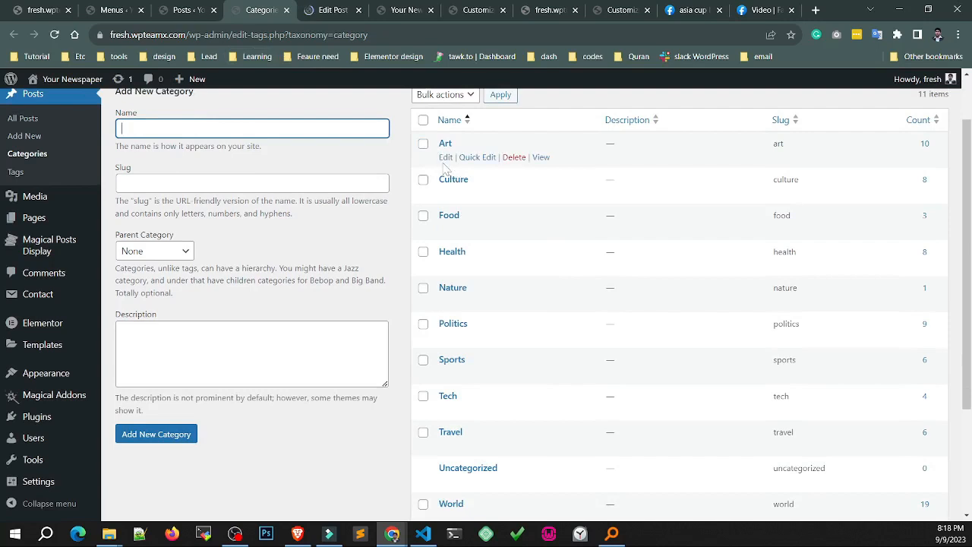
- Quick-edit the Art category, renaming it to 'Your category', and update it
click(477, 156)
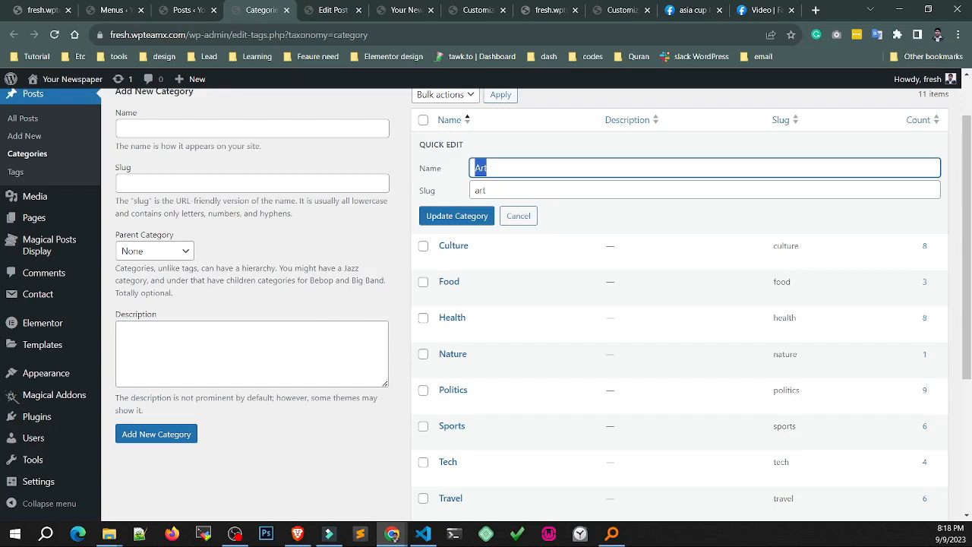
text(Your c)
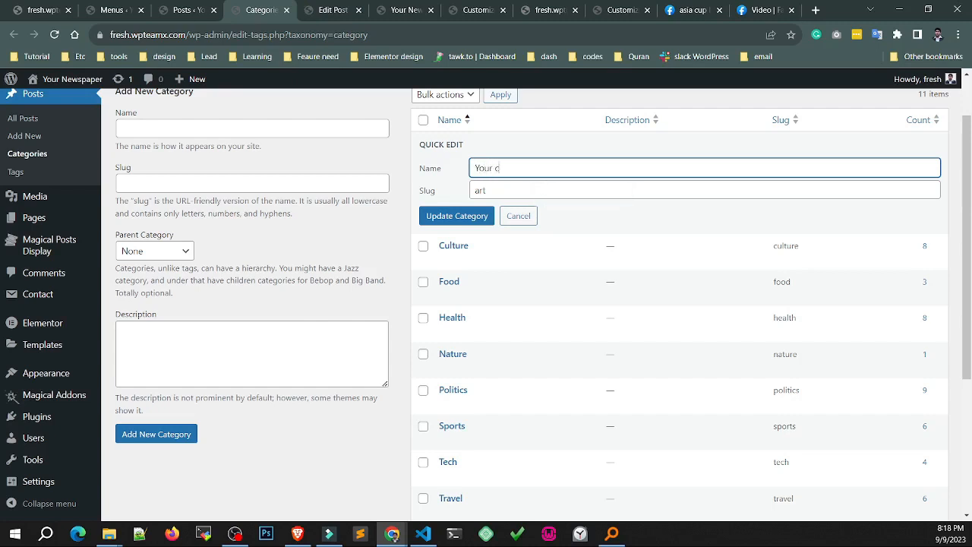
text(ategory)
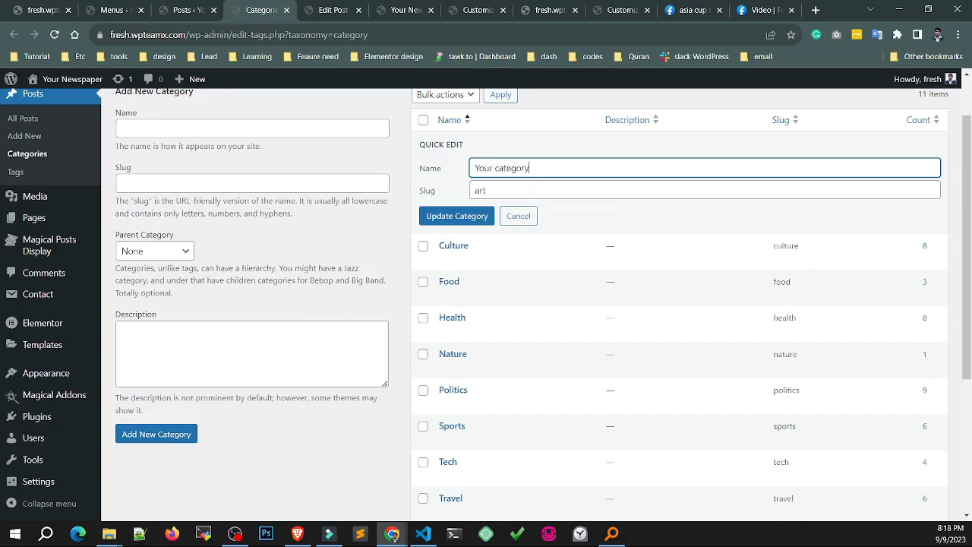
click(518, 216)
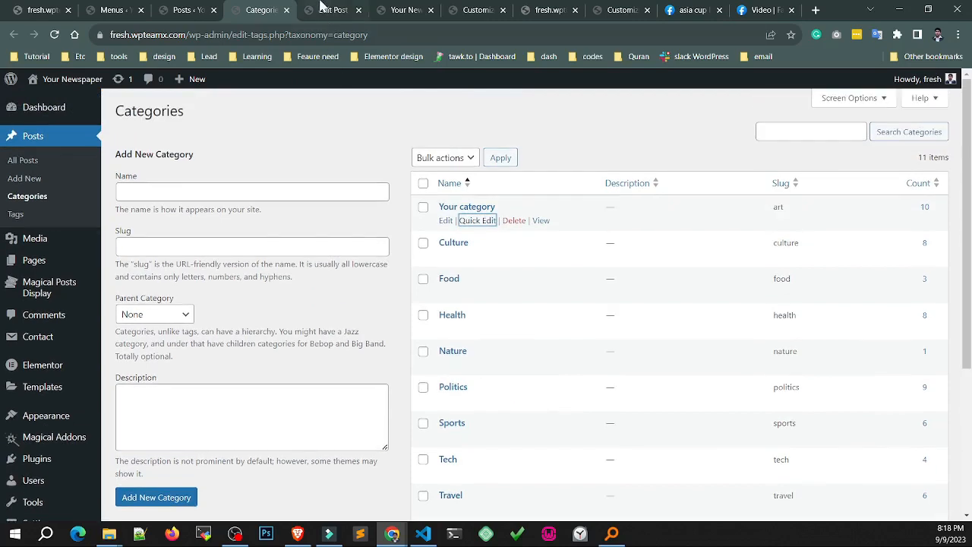
- Retitle the Speak Out post to 'Your News headline'
click(332, 9)
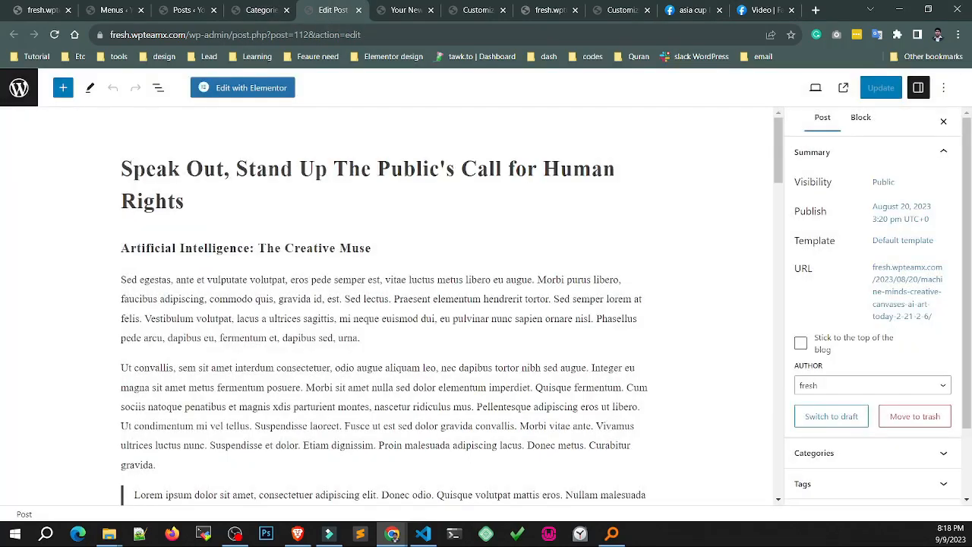
triple_click(368, 185)
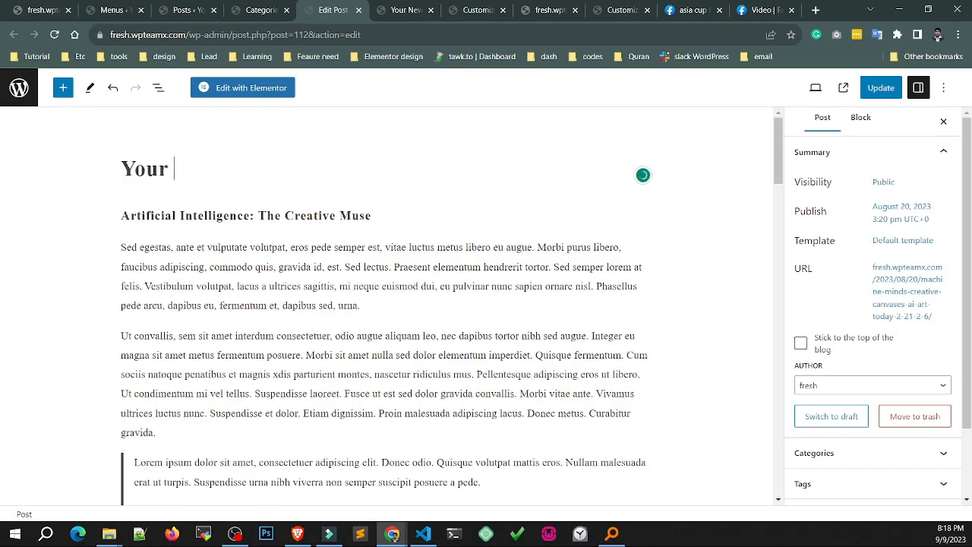
text(News head)
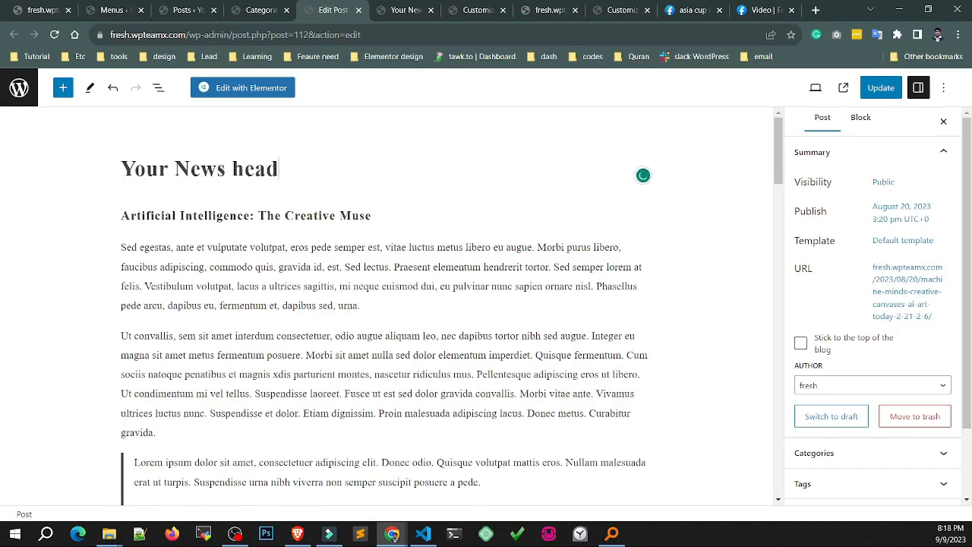
text(line)
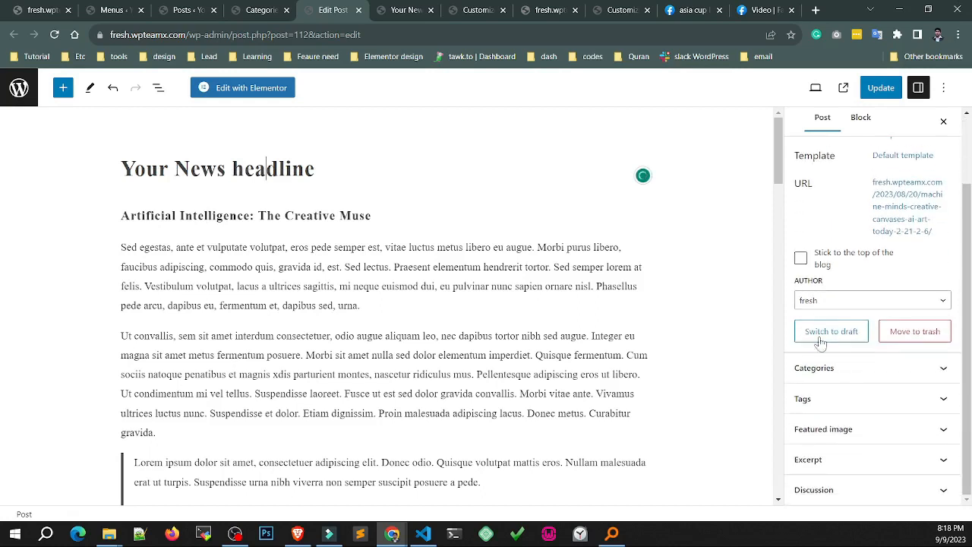
- Replace the featured image with h4.jpg uploaded from the Health photos folder
click(824, 429)
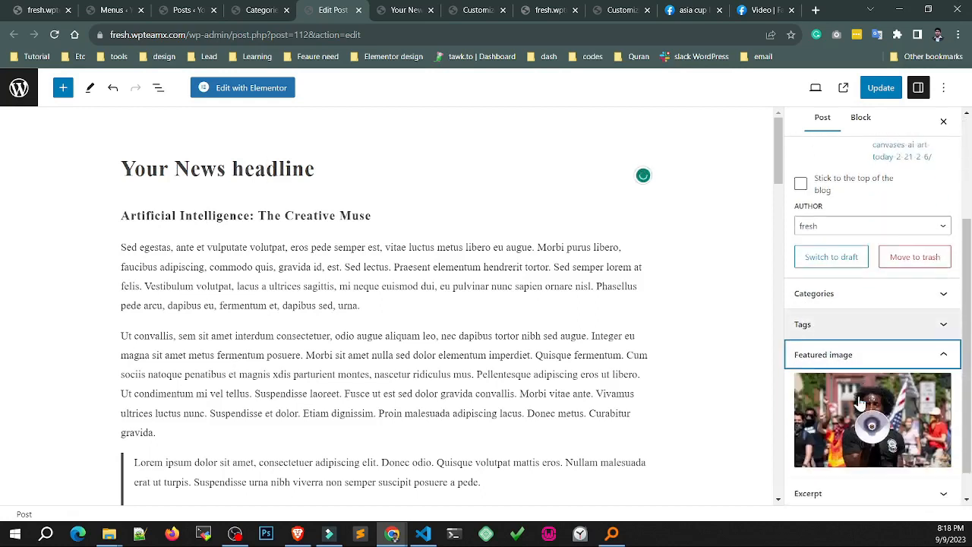
click(872, 419)
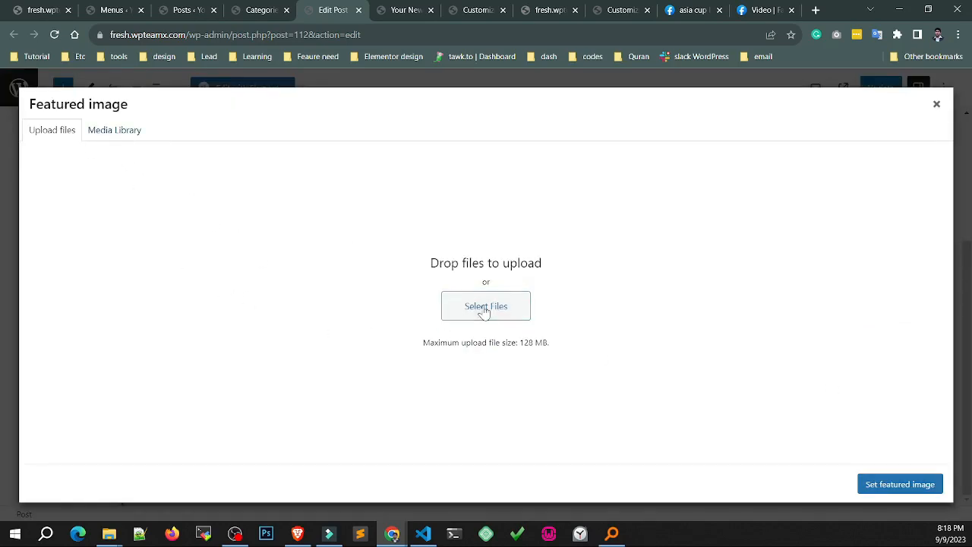
click(486, 306)
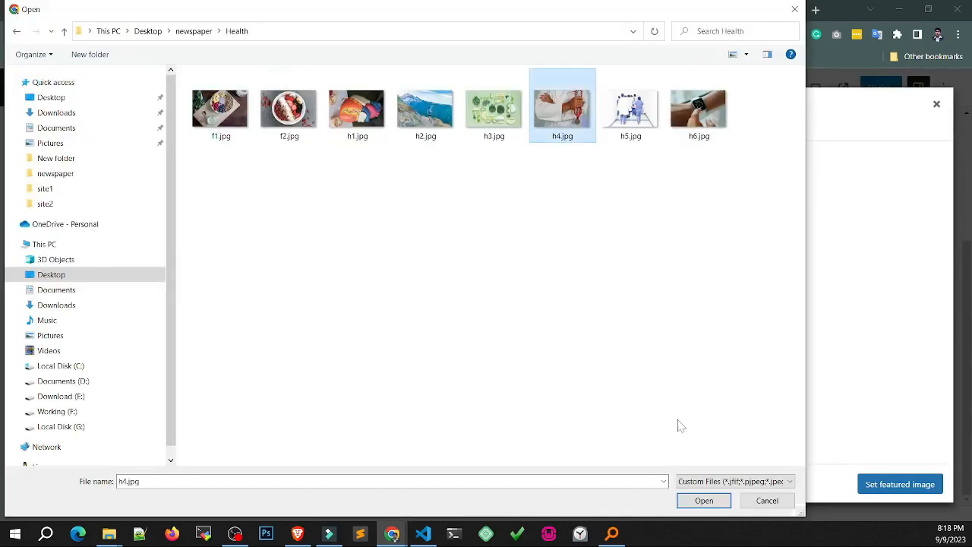
click(704, 501)
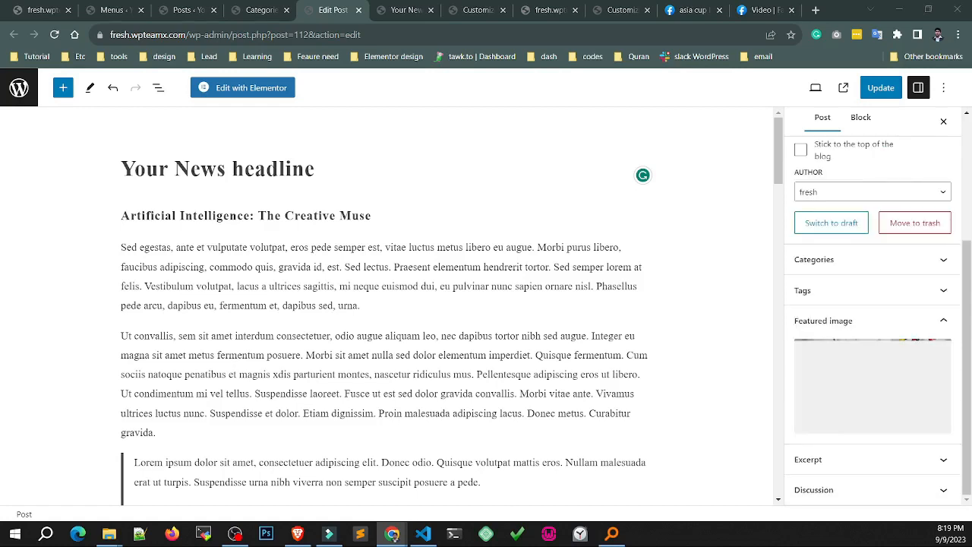
- Select the soldiers image in the post body and choose a replacement source
scroll(down, 3)
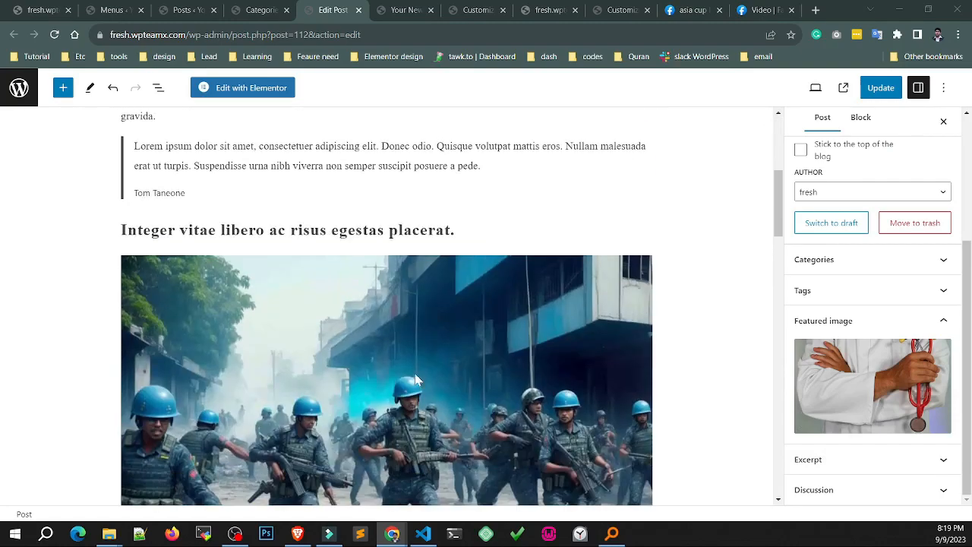
click(386, 380)
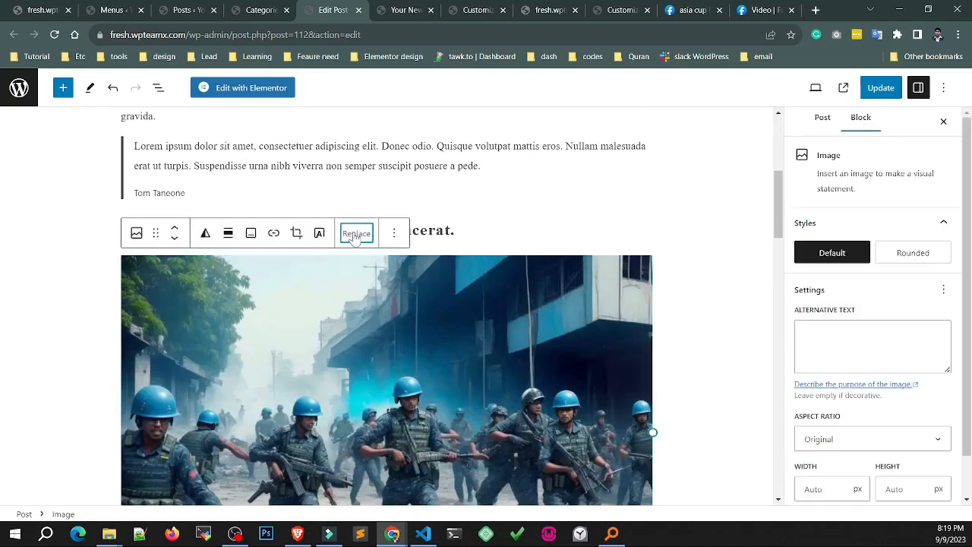
click(355, 234)
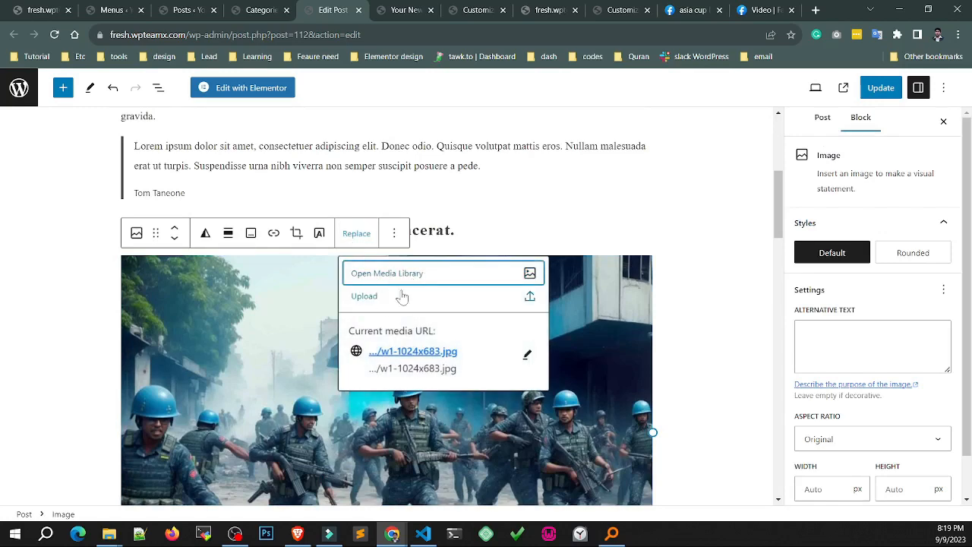
click(365, 296)
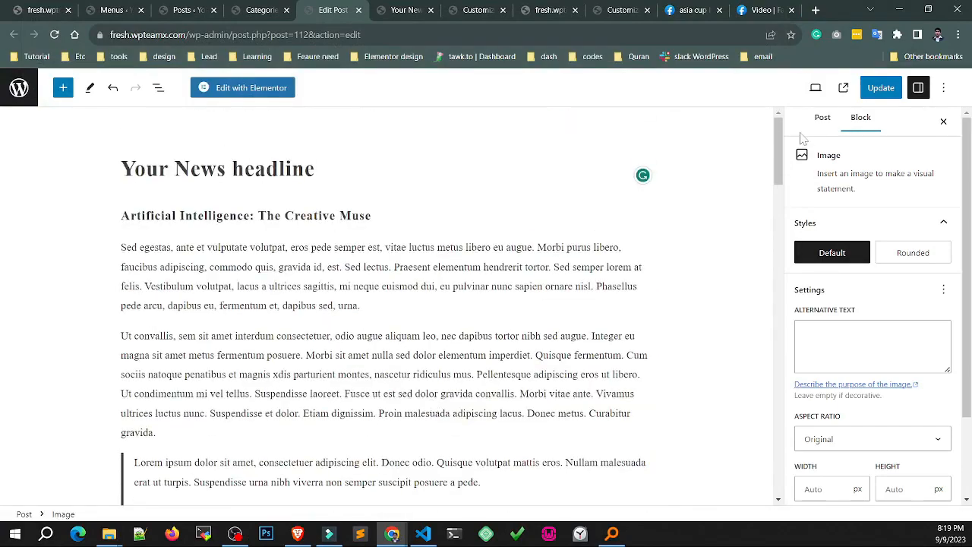
- Update the post and switch to the live site to check the changes
click(881, 87)
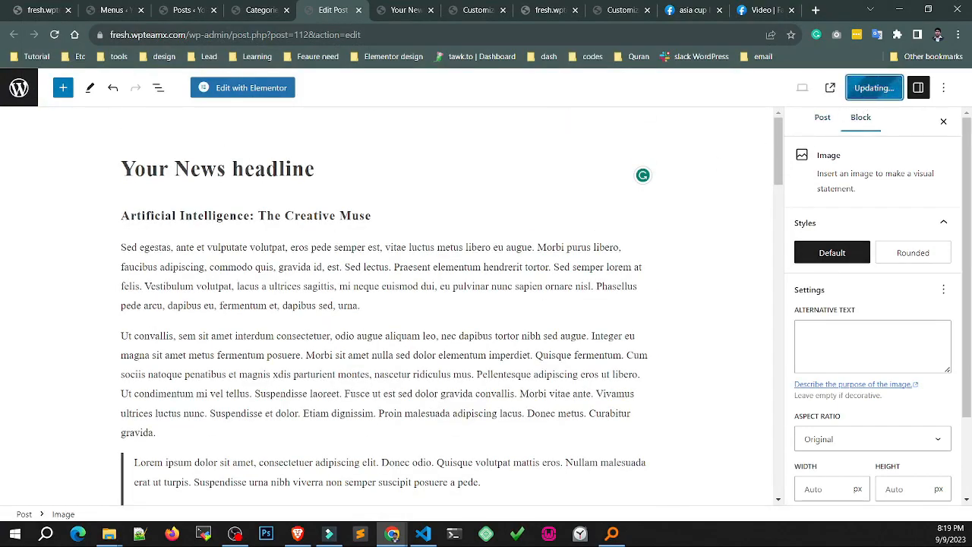
click(873, 87)
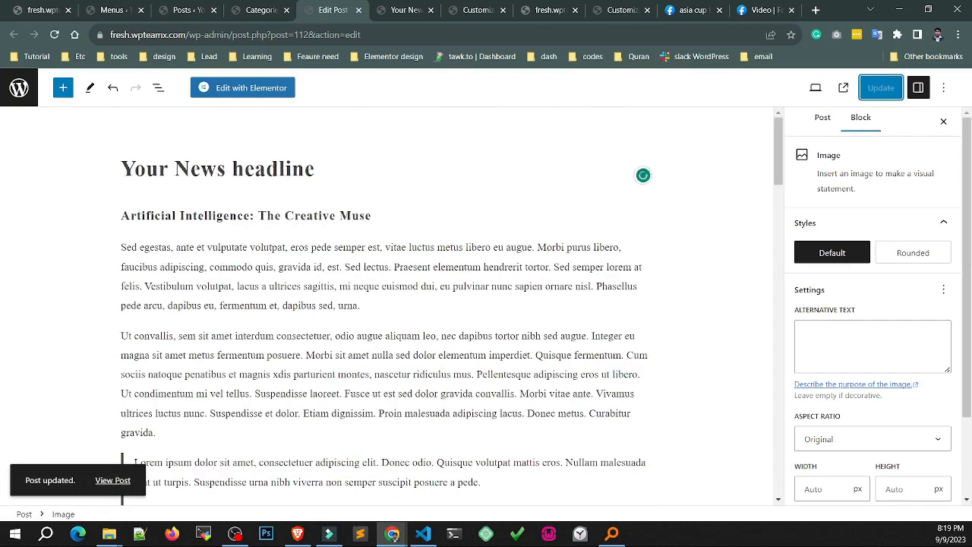
click(404, 9)
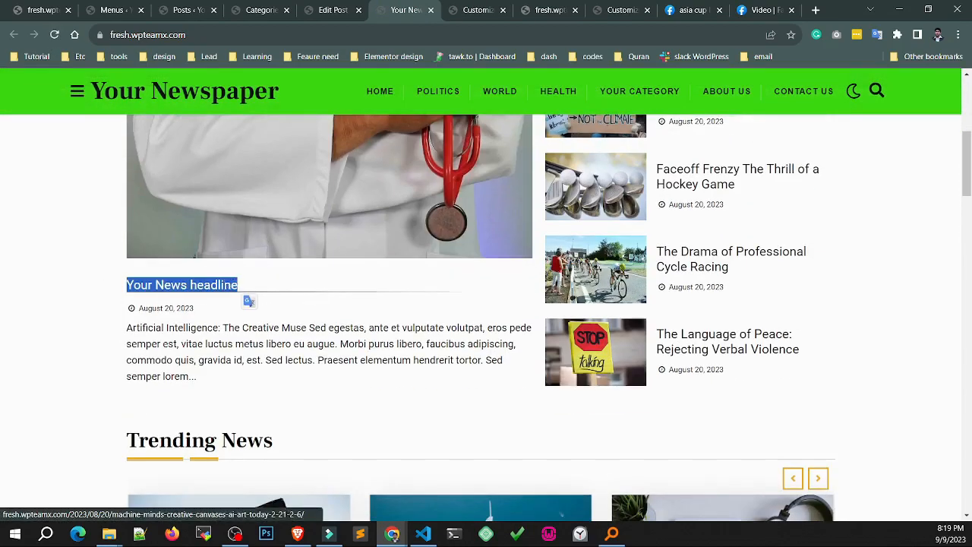
- Check 'Your News headline' with its doctor photo on the homepage, then return to the editor
scroll(down, 3)
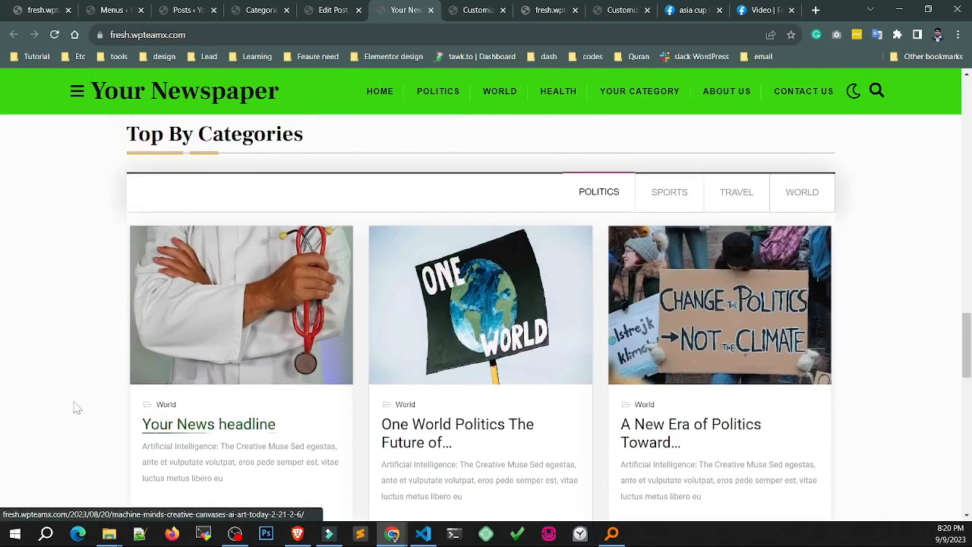
click(332, 9)
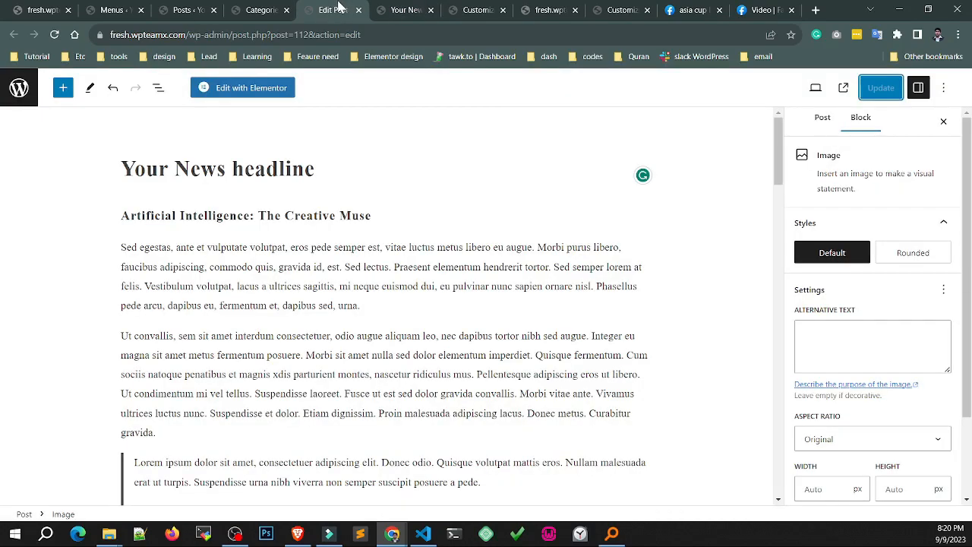
mouse_move(851, 137)
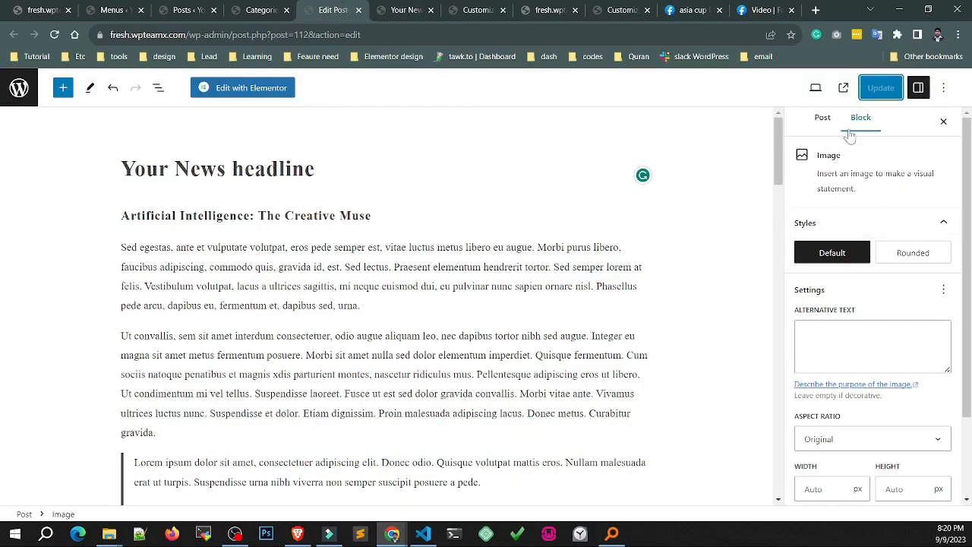
- Check the post's assigned categories (Politics, World), then view the live homepage again
click(824, 116)
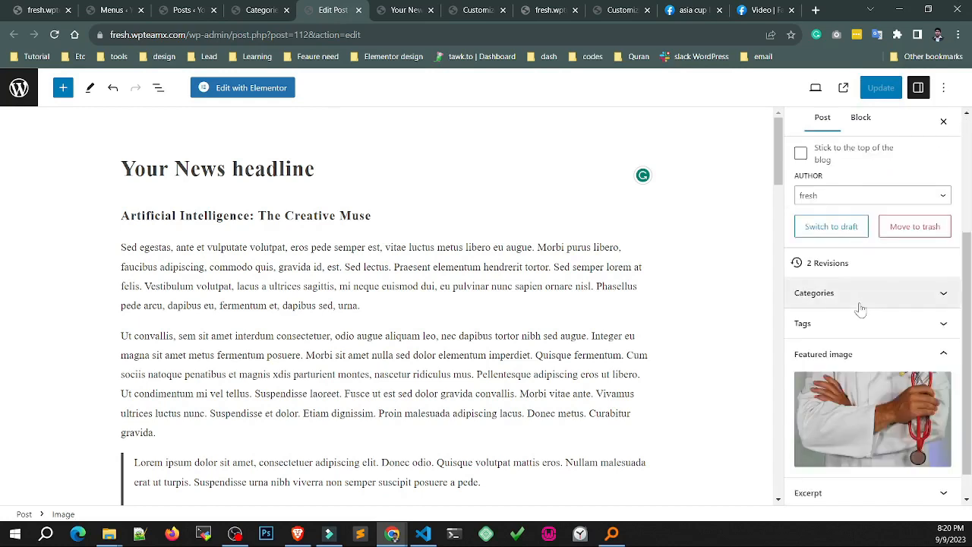
click(814, 291)
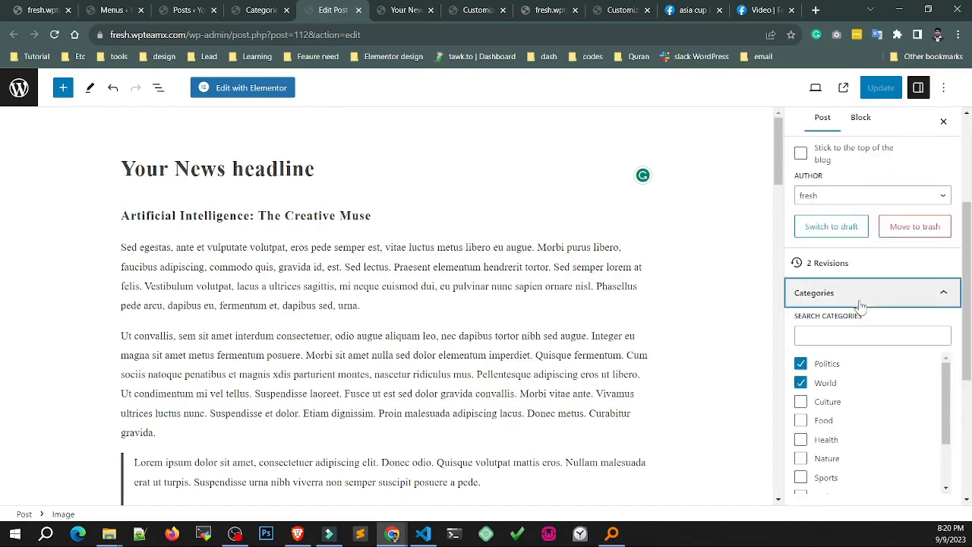
scroll(down, 3)
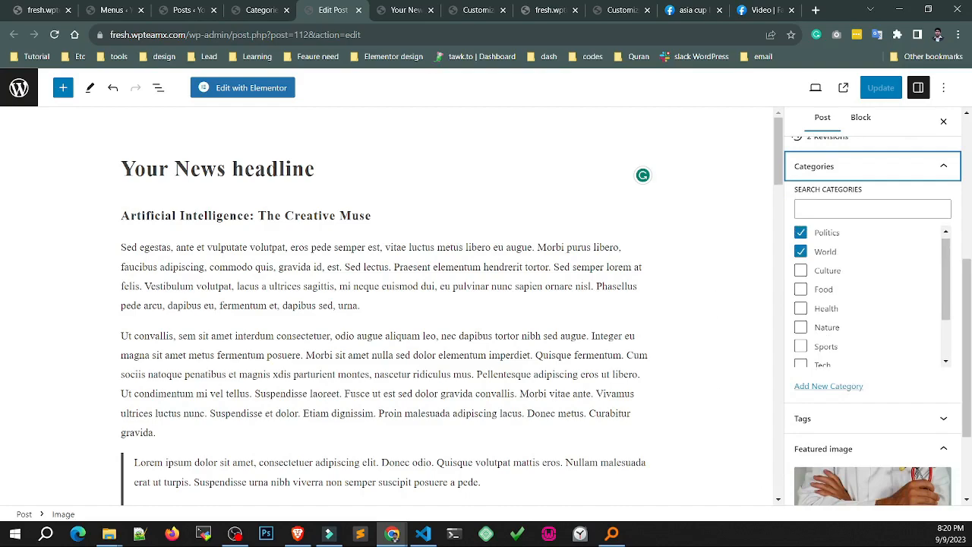
click(404, 10)
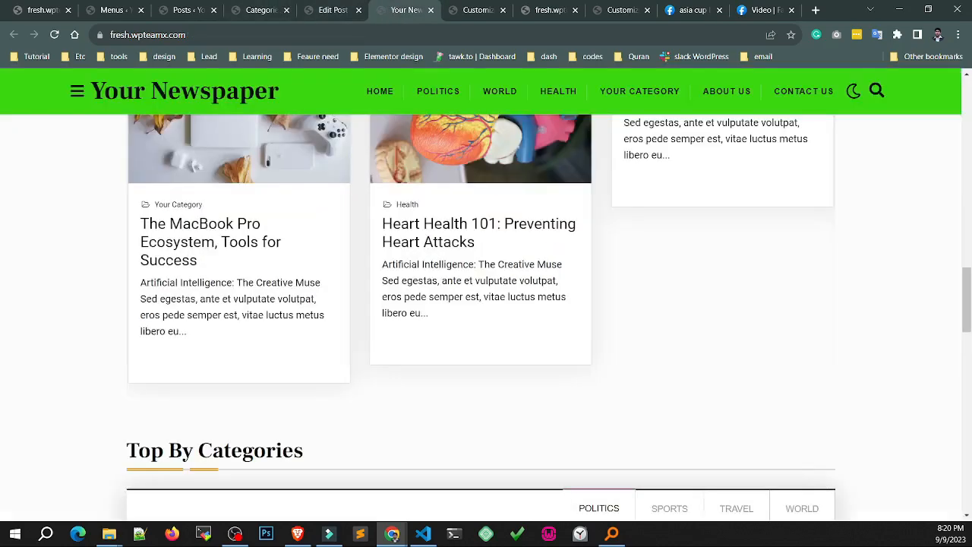